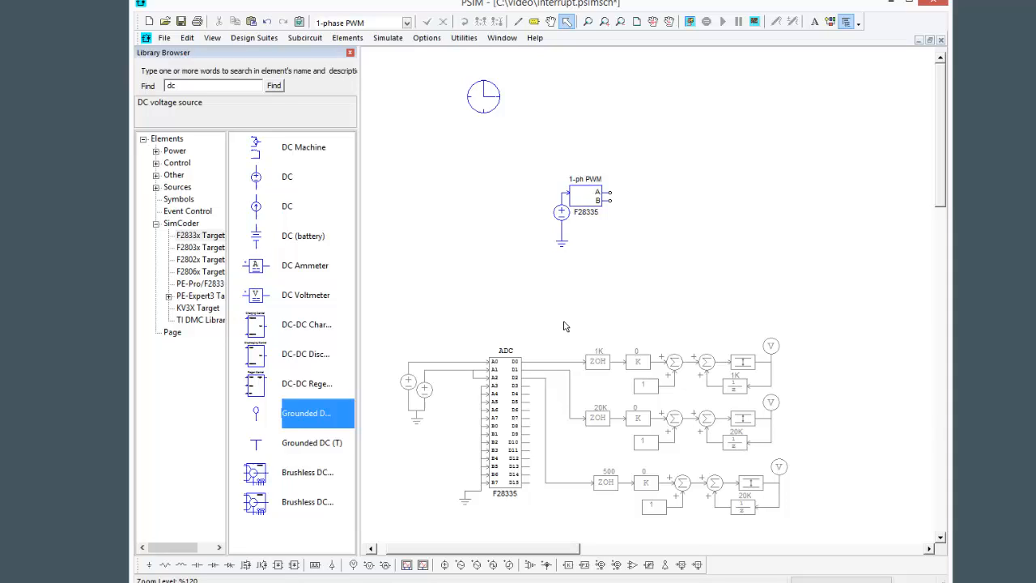
mouse_move(567, 285)
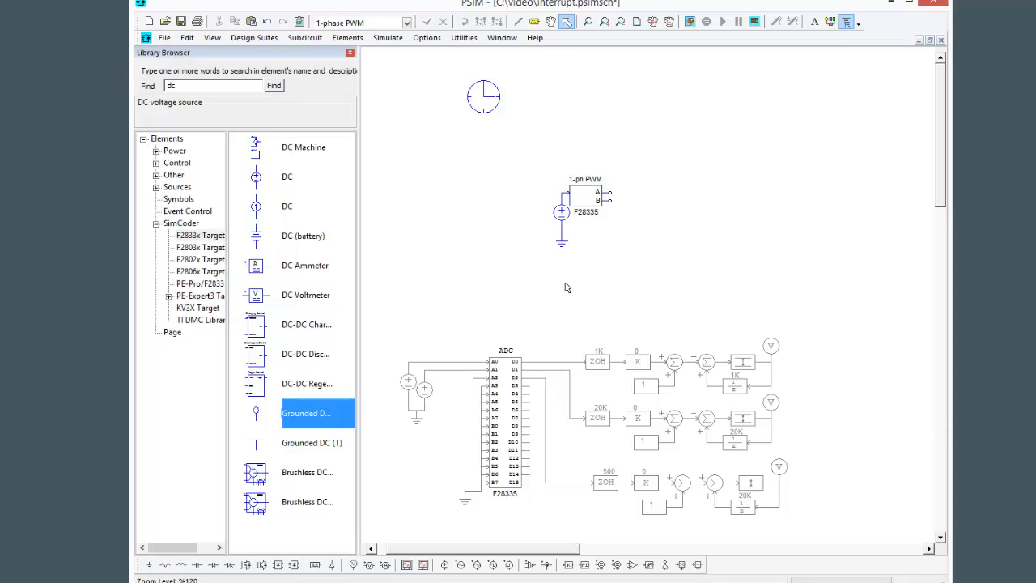
mouse_move(561, 292)
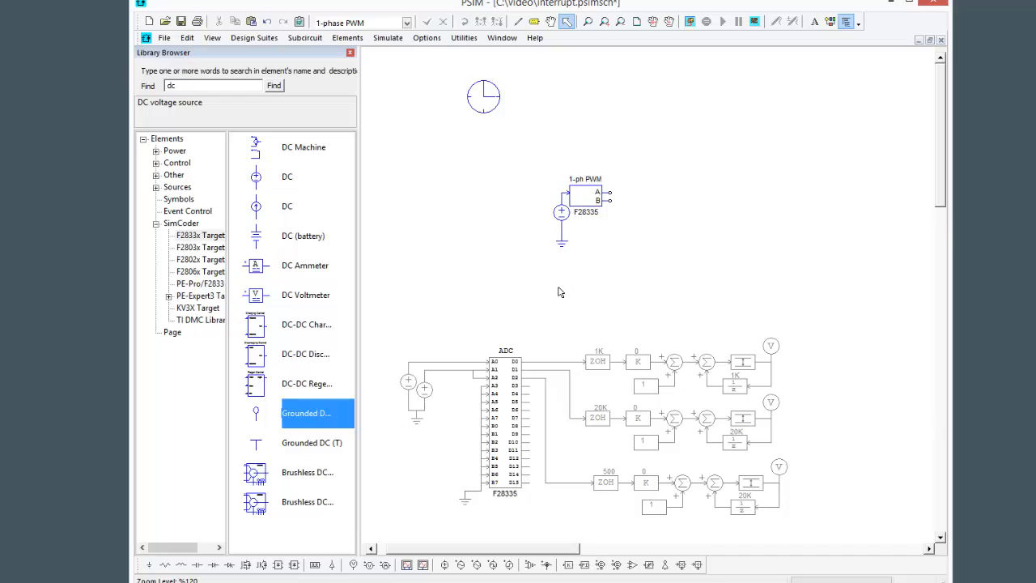
mouse_move(533, 176)
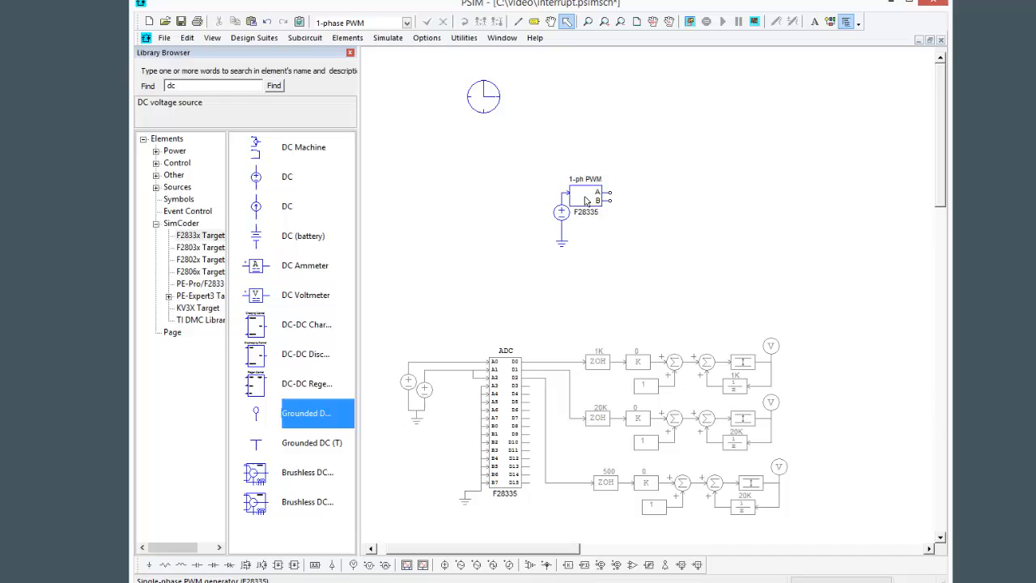
Inspect the 1-phase PWM generator's parameters, then generate C code for the schematic
double_click(586, 198)
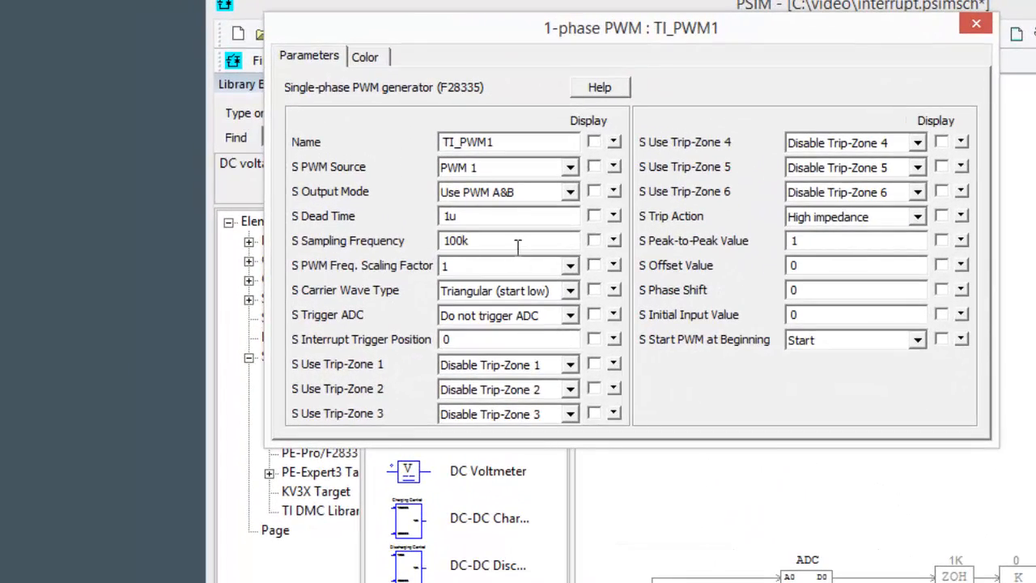
left_click(976, 22)
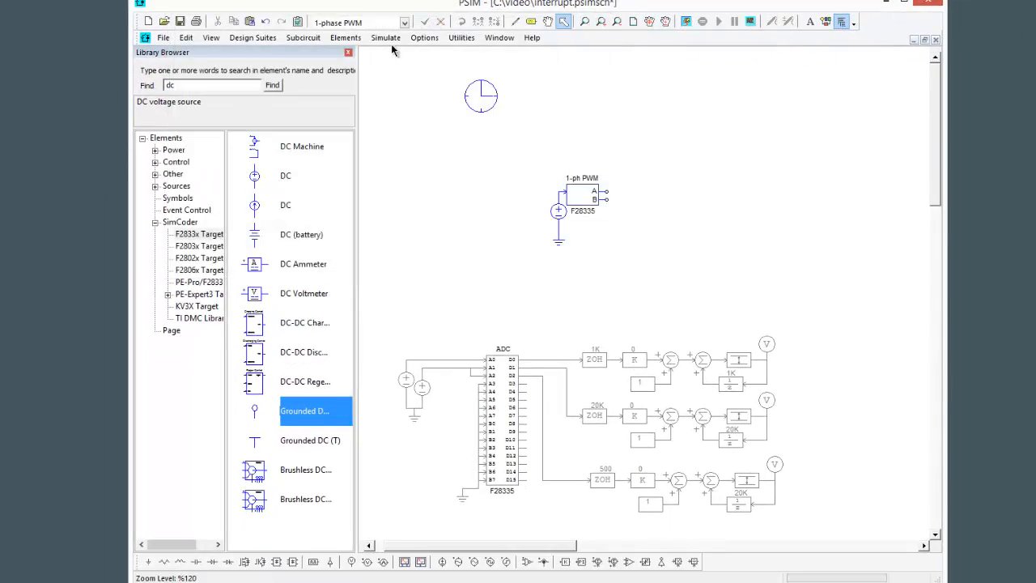
left_click(386, 37)
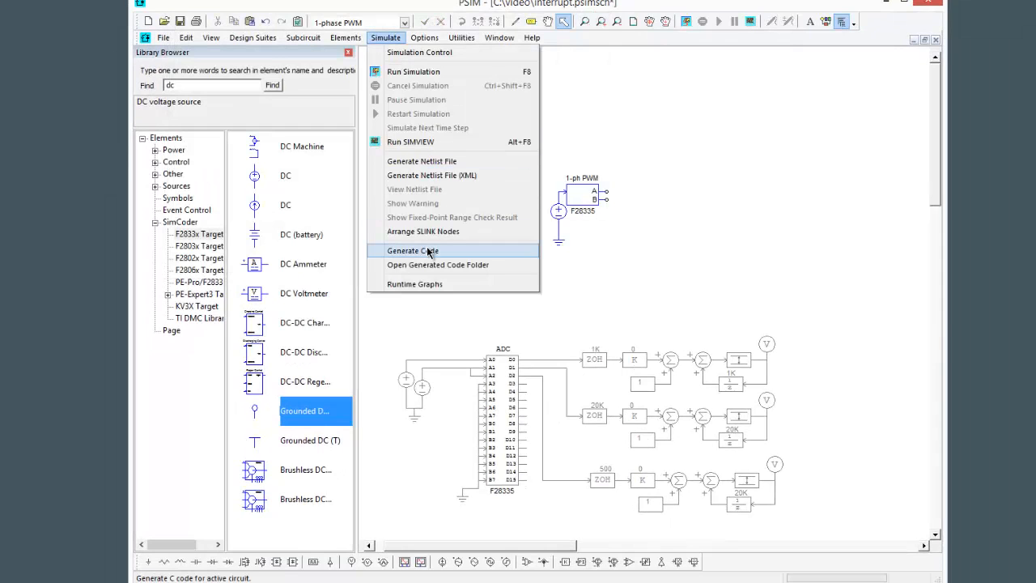
left_click(413, 250)
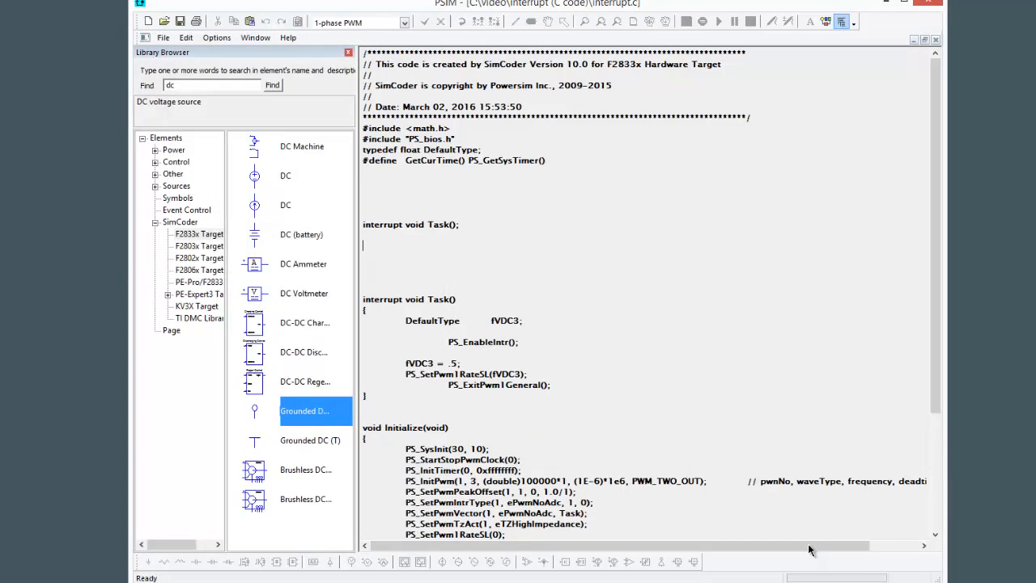
left_click(348, 52)
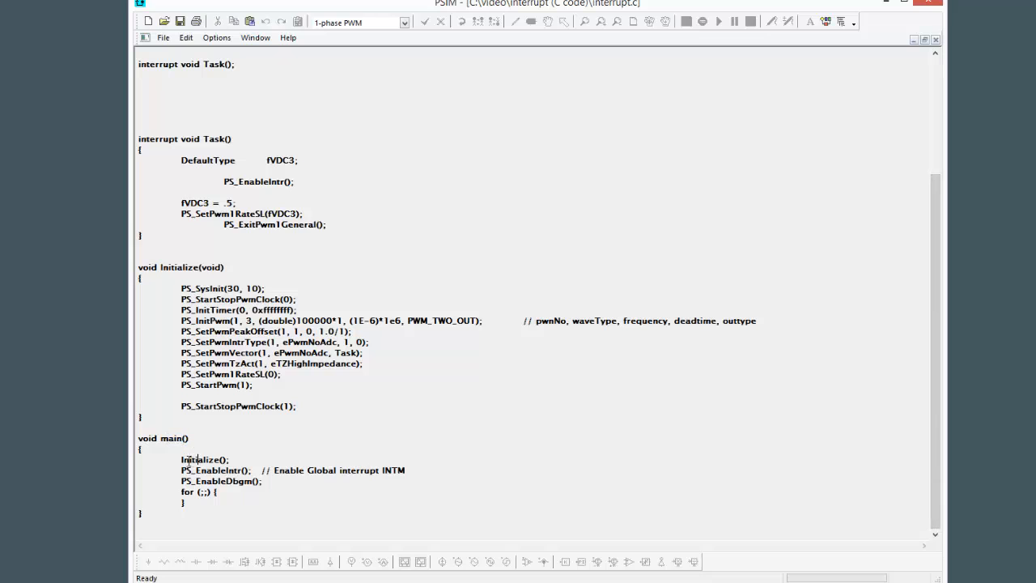
double_click(202, 459)
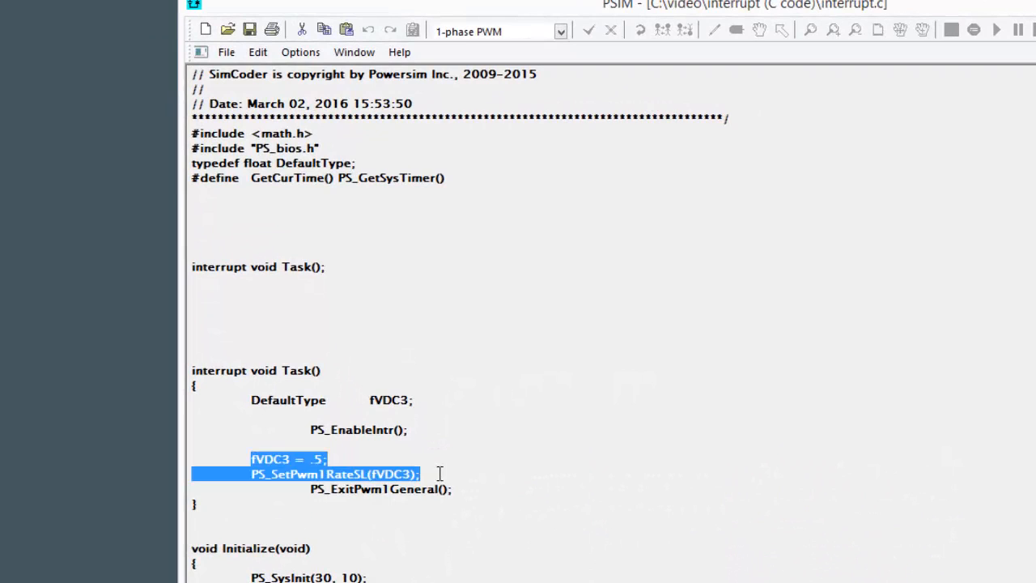
mouse_move(289, 334)
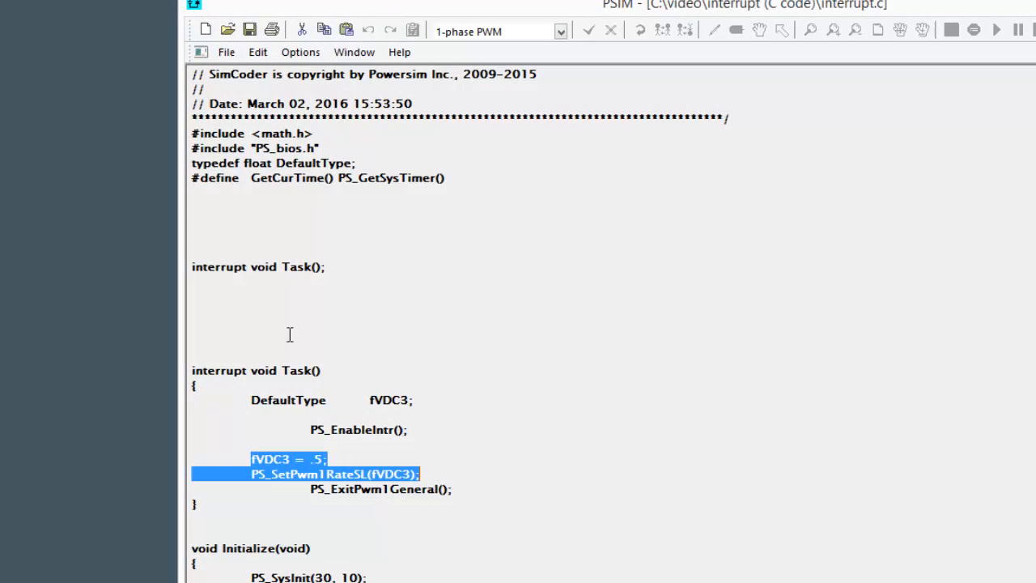
mouse_move(267, 415)
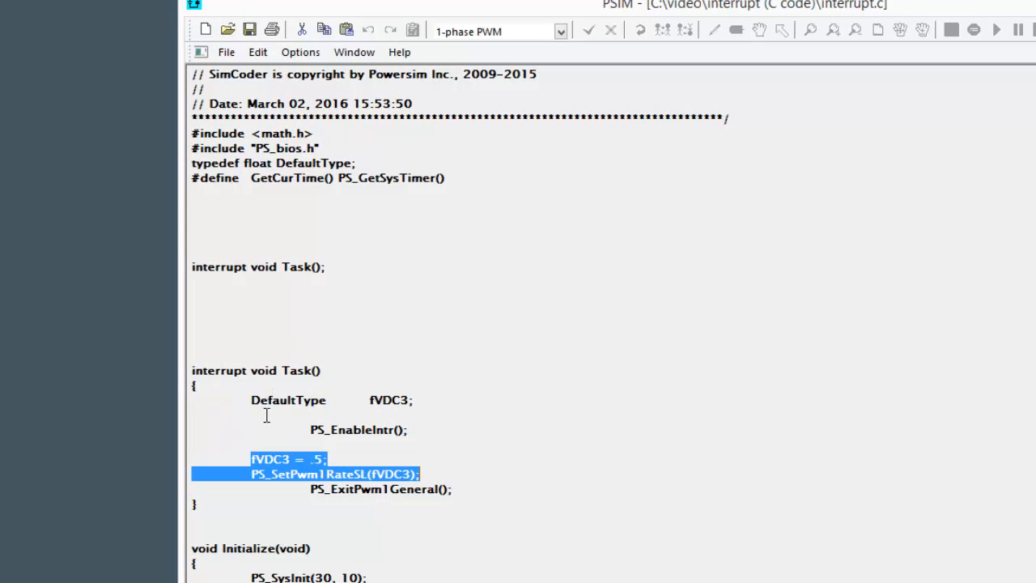
mouse_move(327, 411)
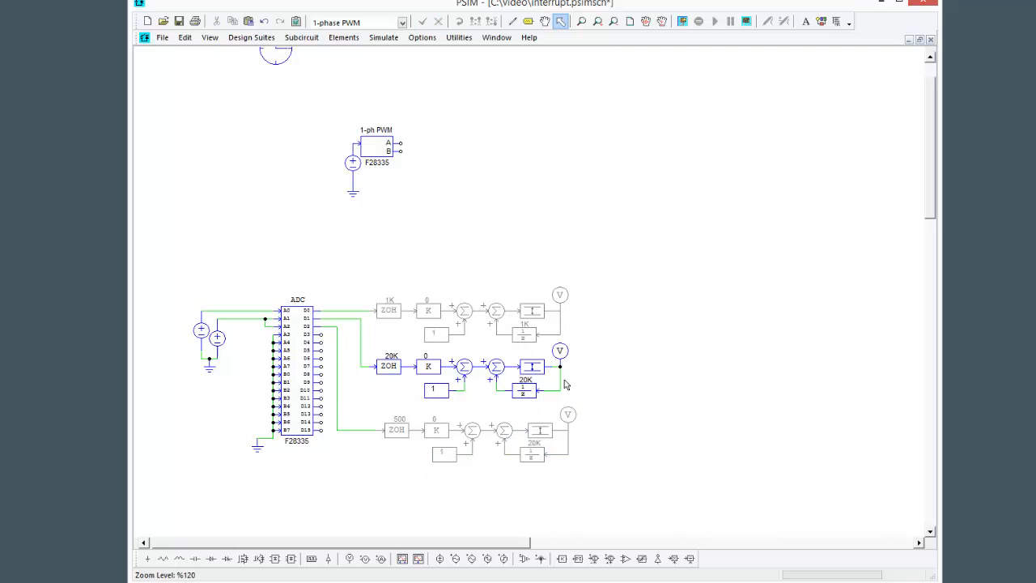
mouse_move(354, 356)
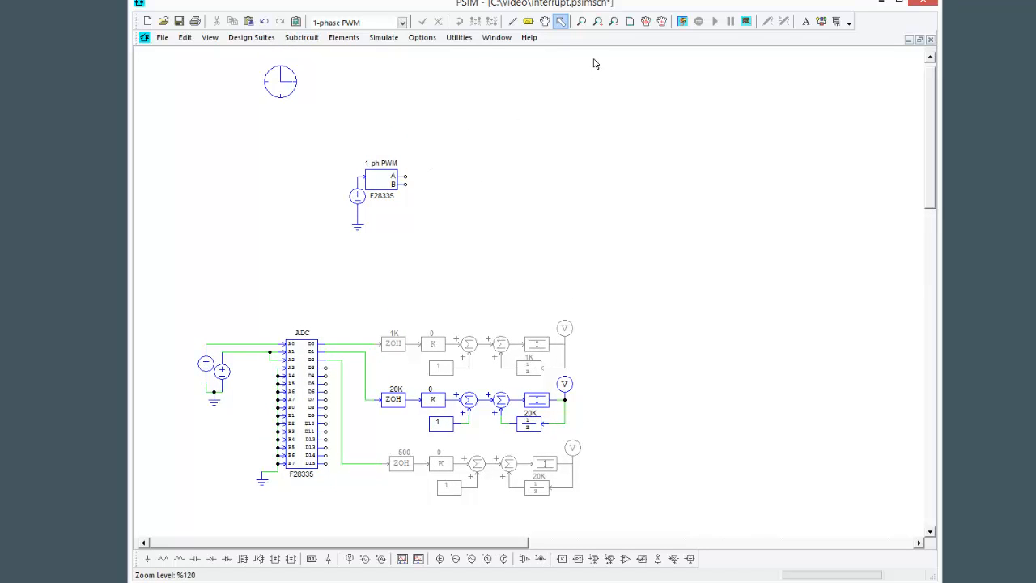
Regenerate the C code from the schematic with the 20K ZOH branch active
left_click(383, 37)
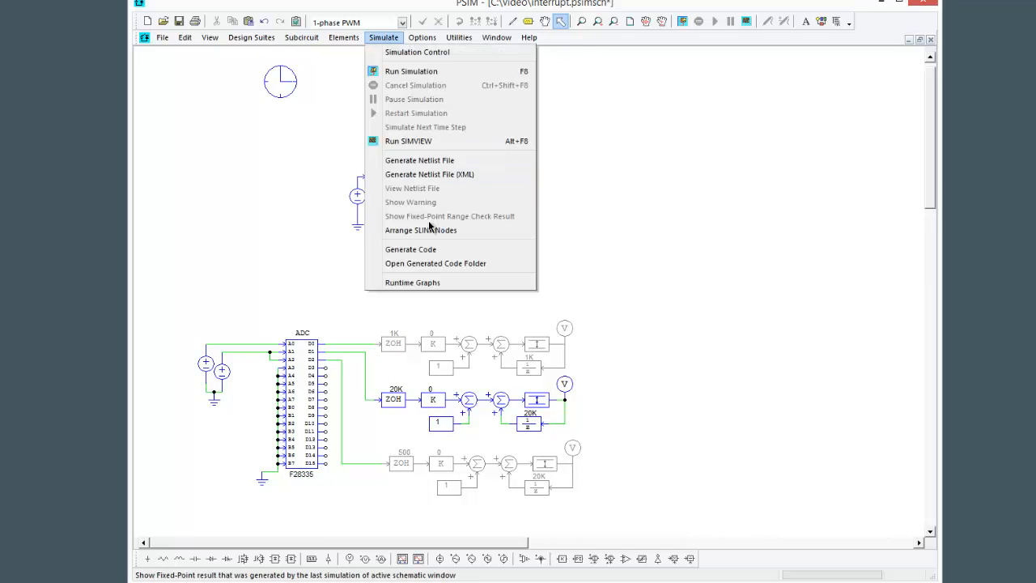
left_click(411, 249)
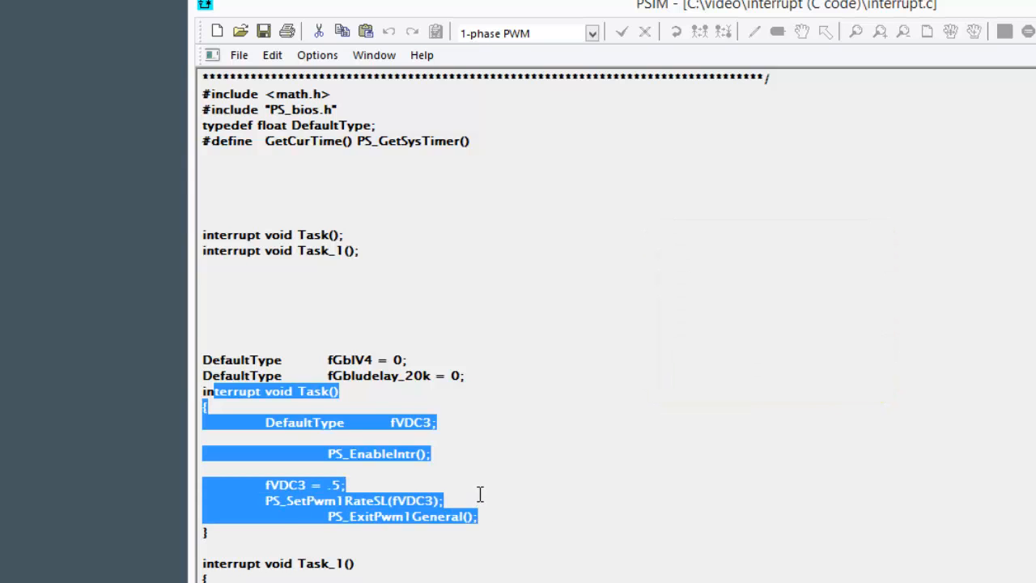
Highlight Task_1 and its PS_InitTimer(1,50) and PS_SetTimerIntrVector(1, Task_1) setup lines
scroll("down", 3)
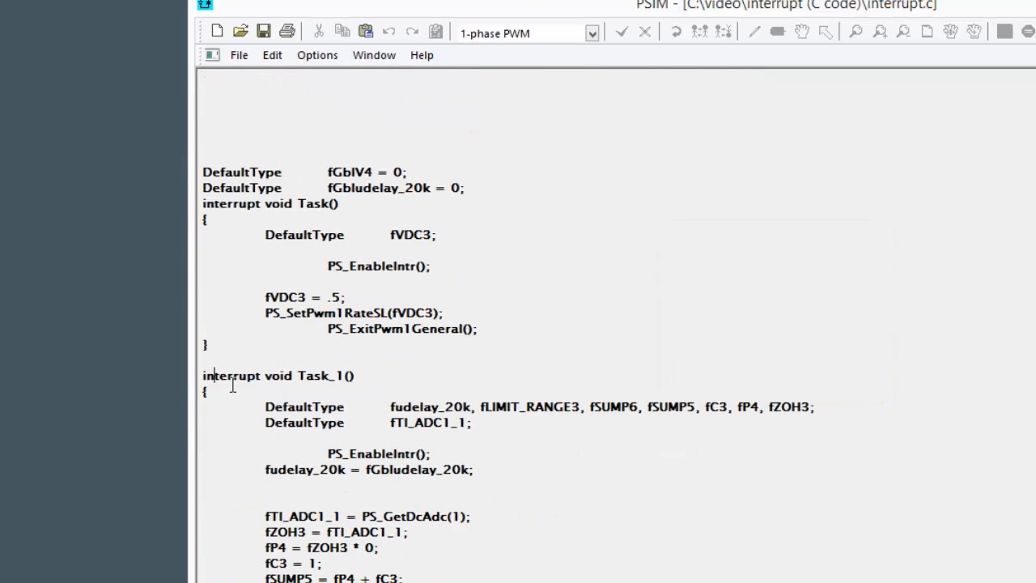
left_click_drag(213, 375, 405, 566)
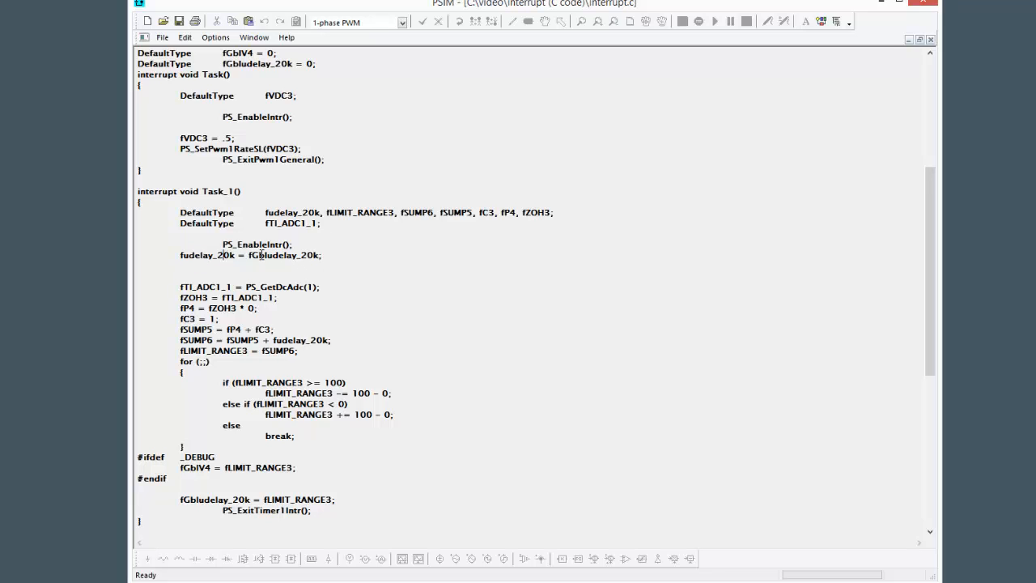
scroll("down", 3)
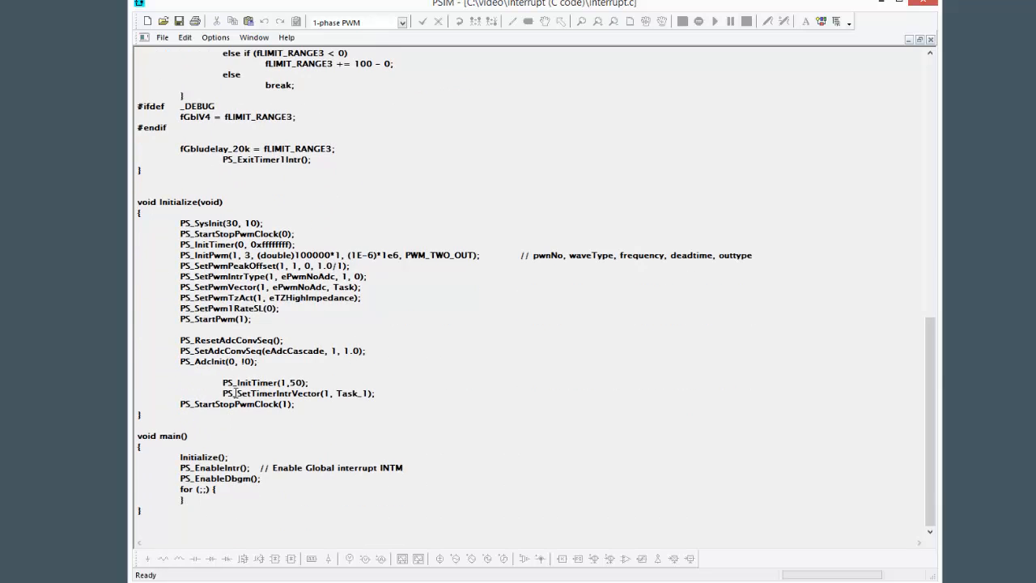
left_click_drag(221, 382, 388, 404)
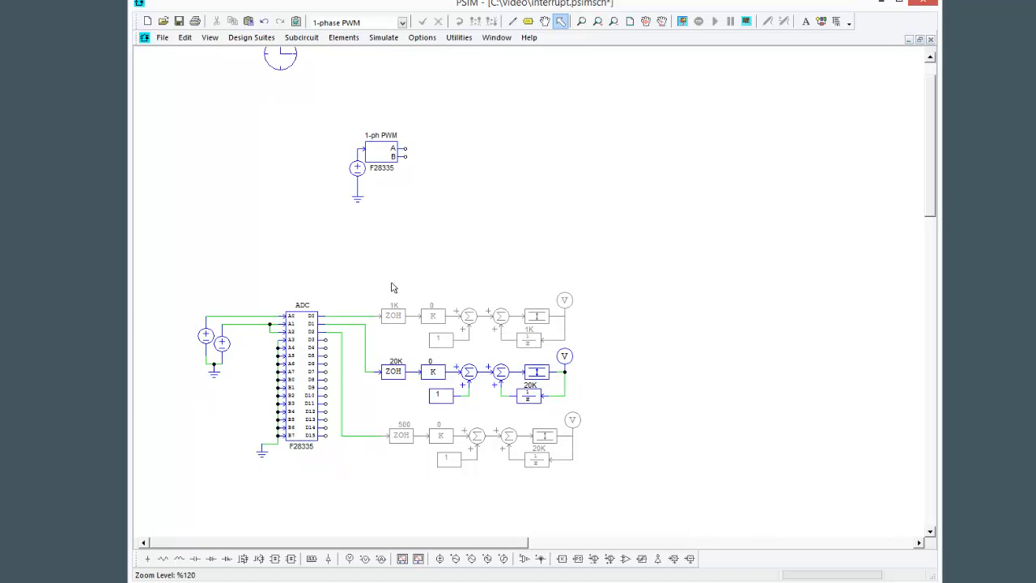
Select the 1K control branch blocks and regenerate the C code
left_click_drag(393, 288, 575, 353)
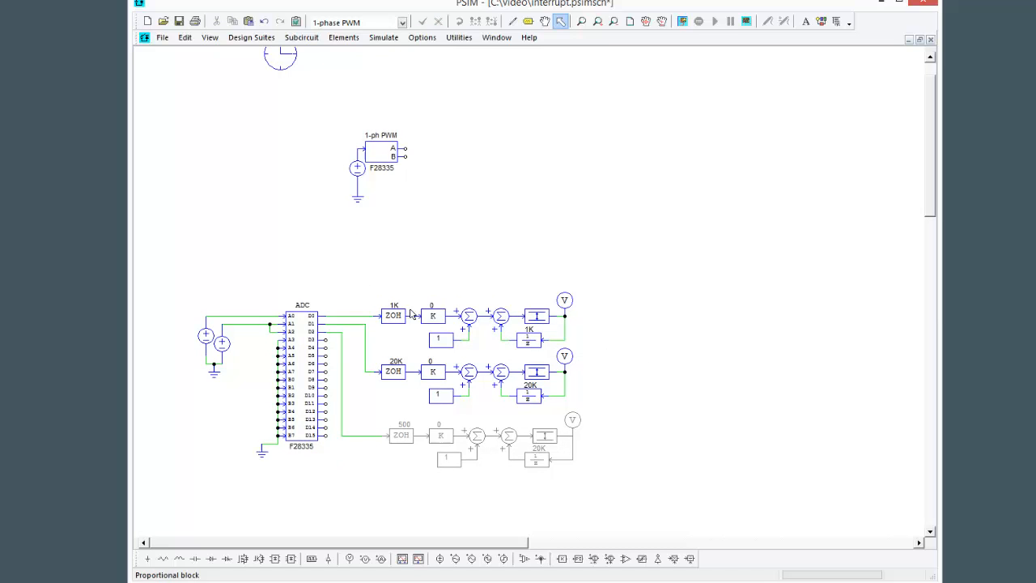
mouse_move(405, 316)
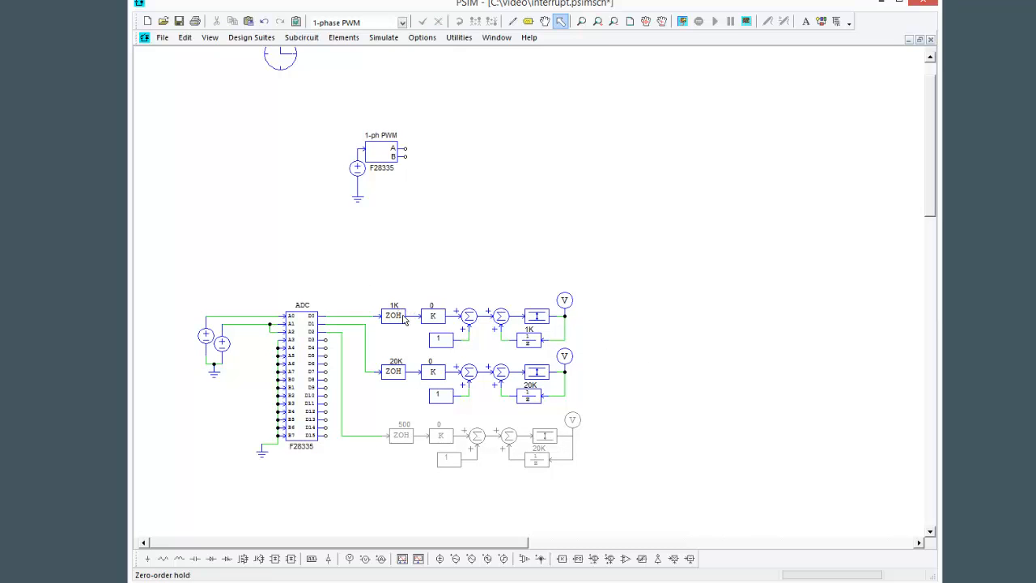
mouse_move(384, 37)
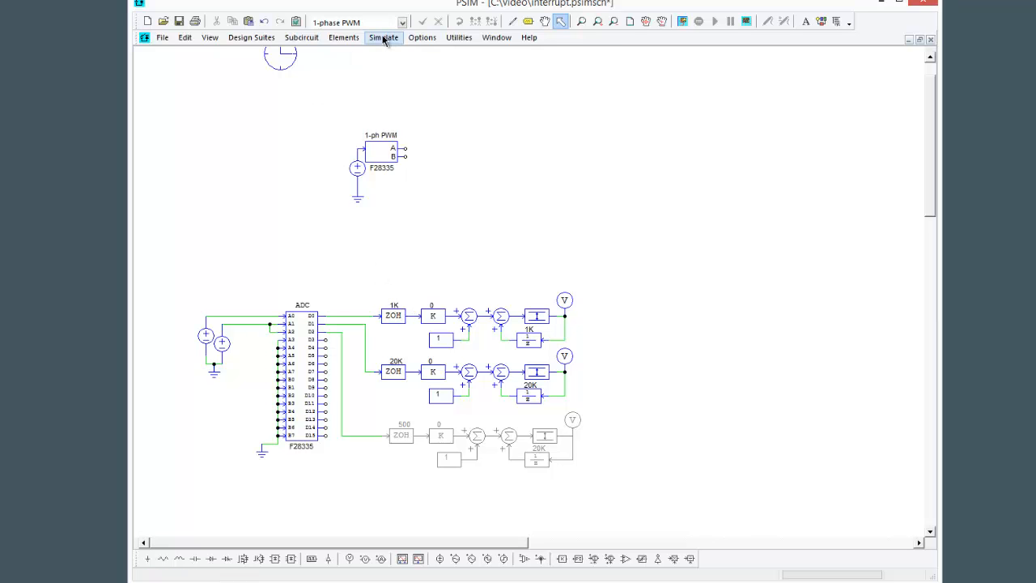
left_click(383, 37)
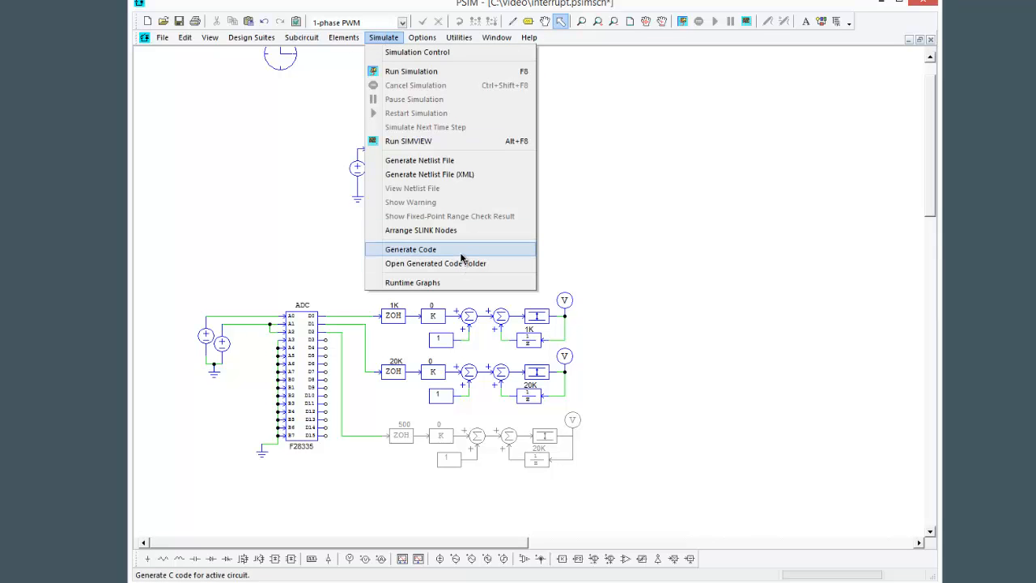
left_click(411, 249)
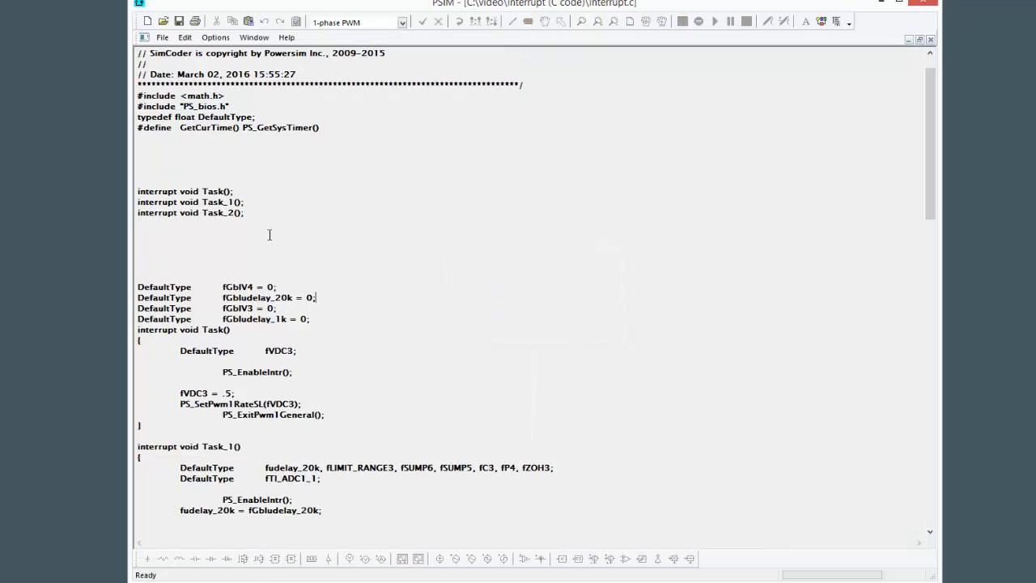
Highlight the Task routine body and the timer setup lines in Initialize
left_click_drag(174, 191, 243, 213)
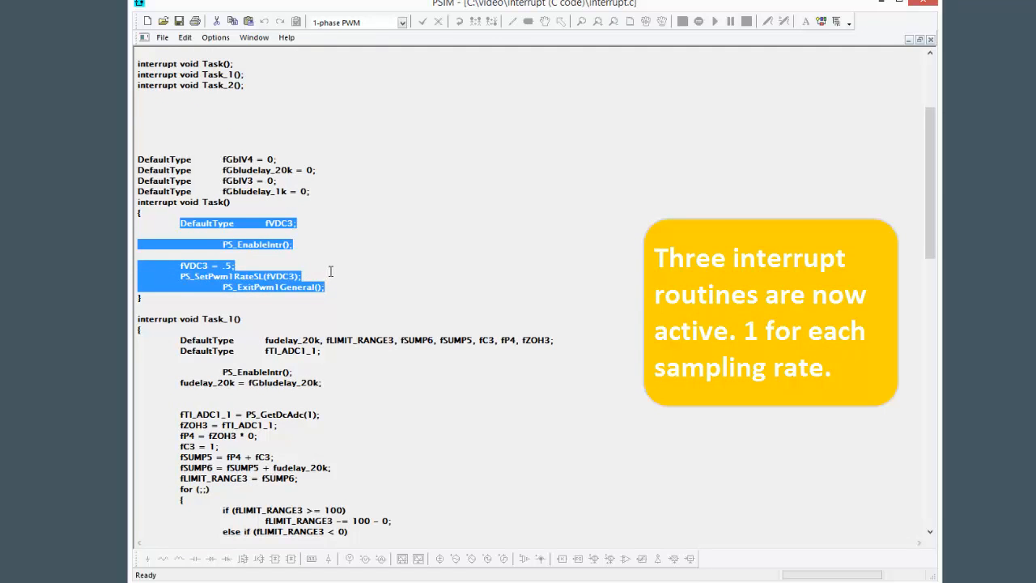
scroll("down", 3)
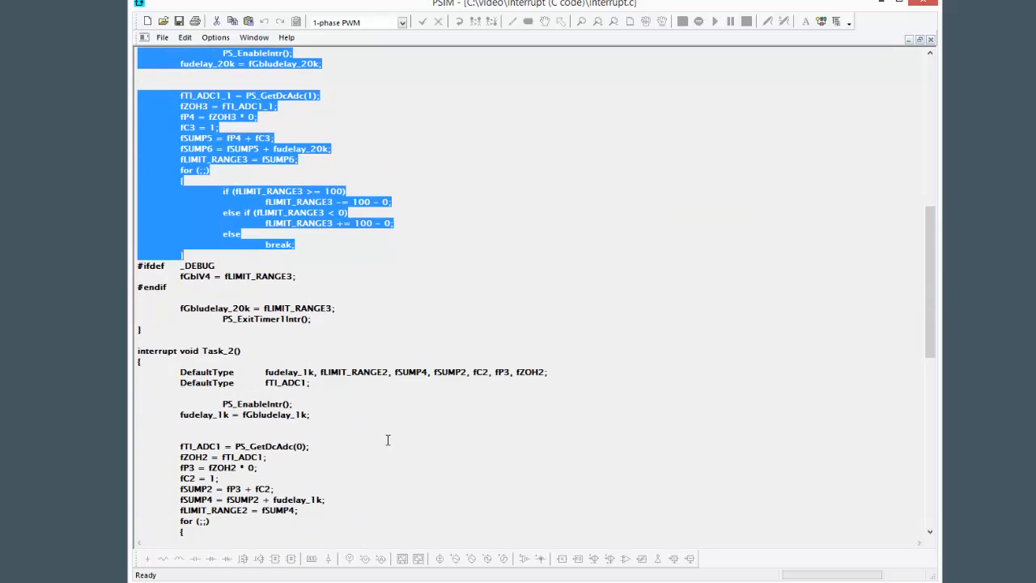
scroll("down", 3)
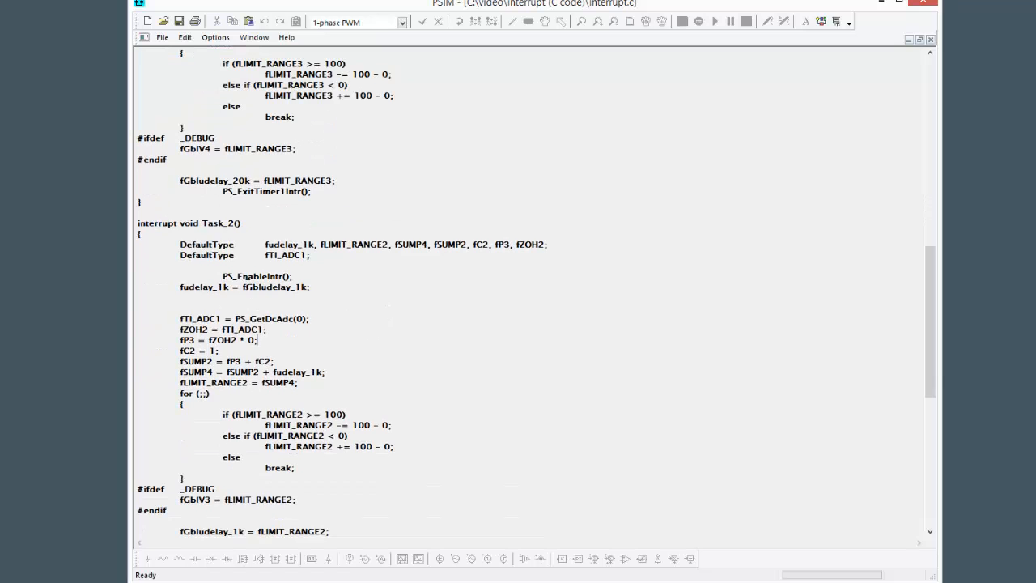
scroll("down", 3)
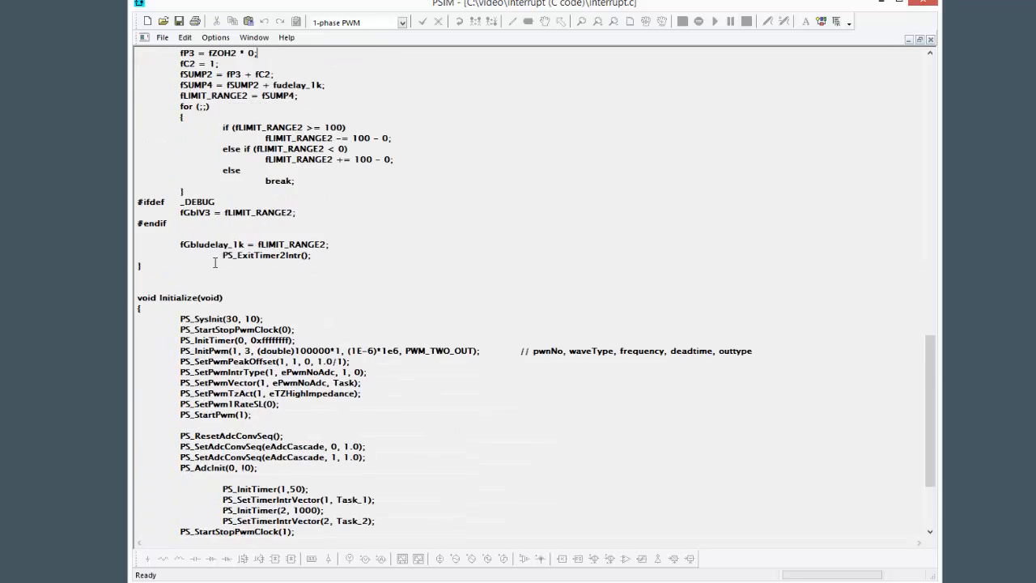
scroll("down", 3)
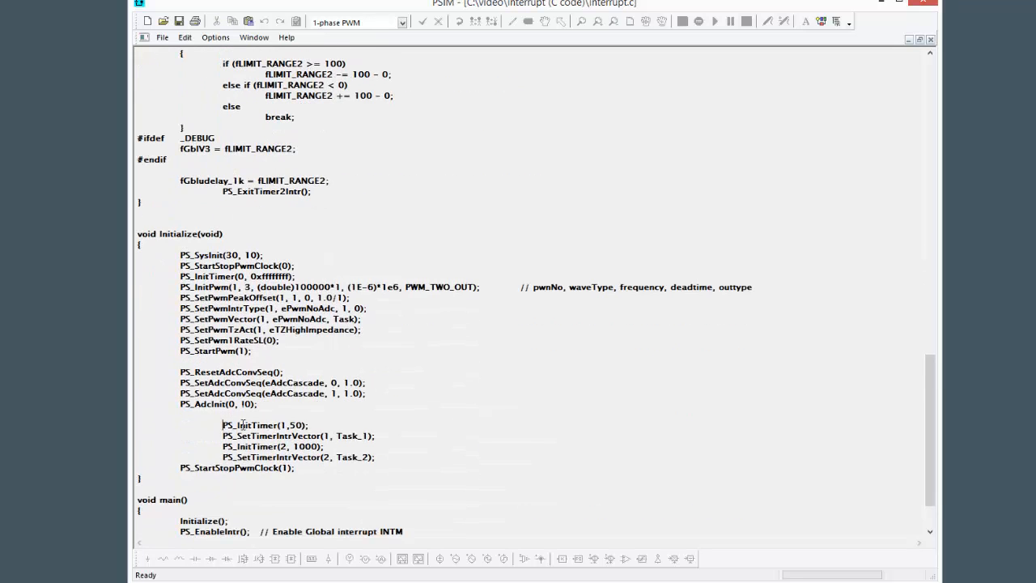
left_click_drag(222, 424, 381, 457)
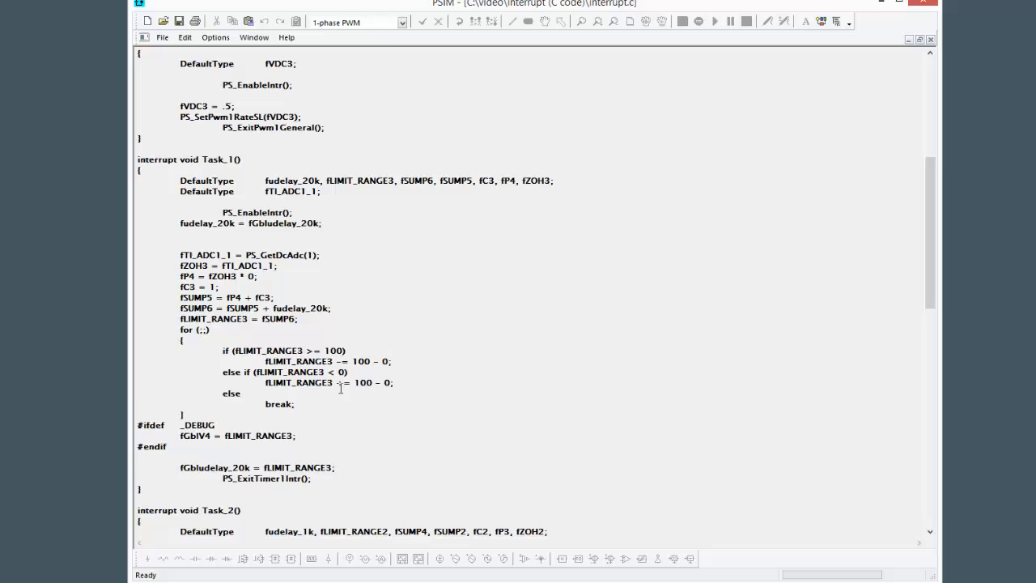
Scroll further through the code, then select the greyed-out 500 Hz branch
scroll("down", 3)
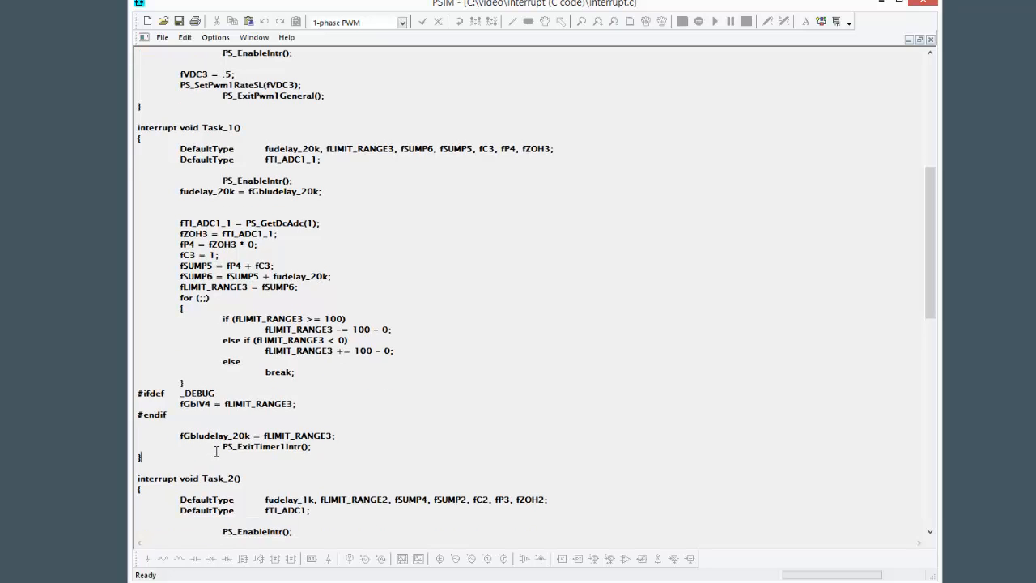
scroll("down", 3)
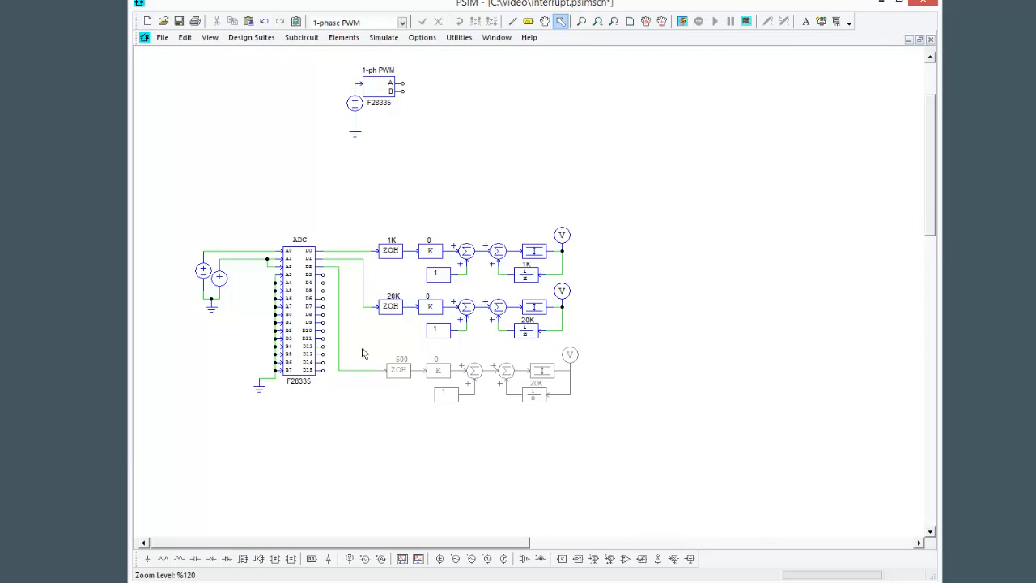
left_click_drag(389, 354, 637, 418)
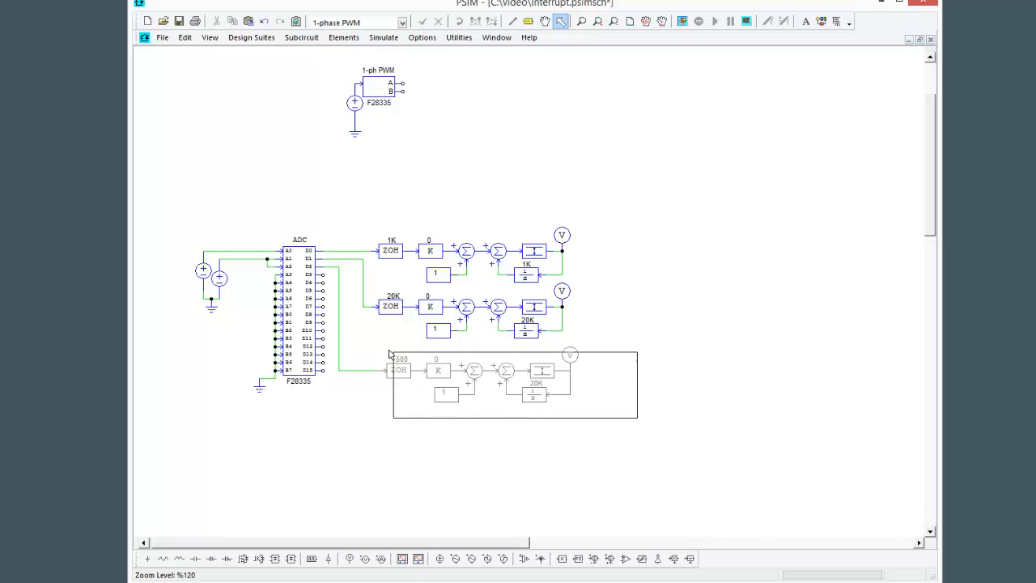
Enable the 500 Hz branch and regenerate the C code
left_click_drag(515, 385, 477, 374)
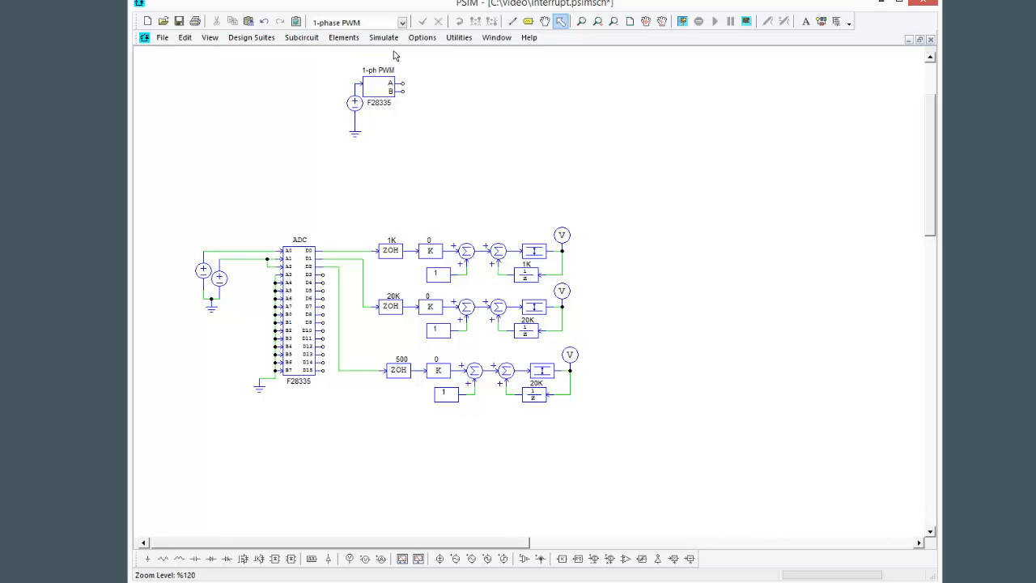
left_click(383, 37)
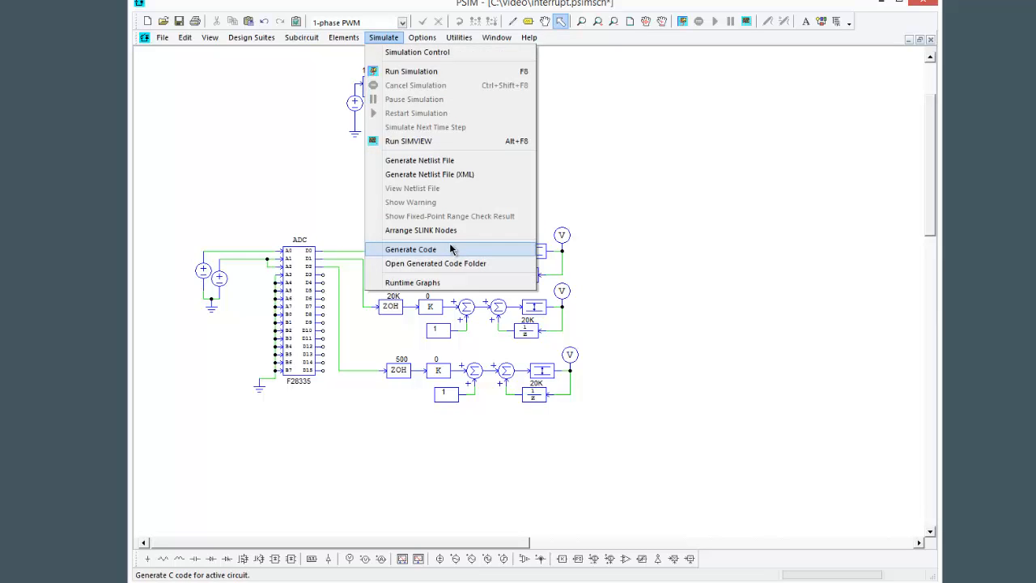
left_click(410, 249)
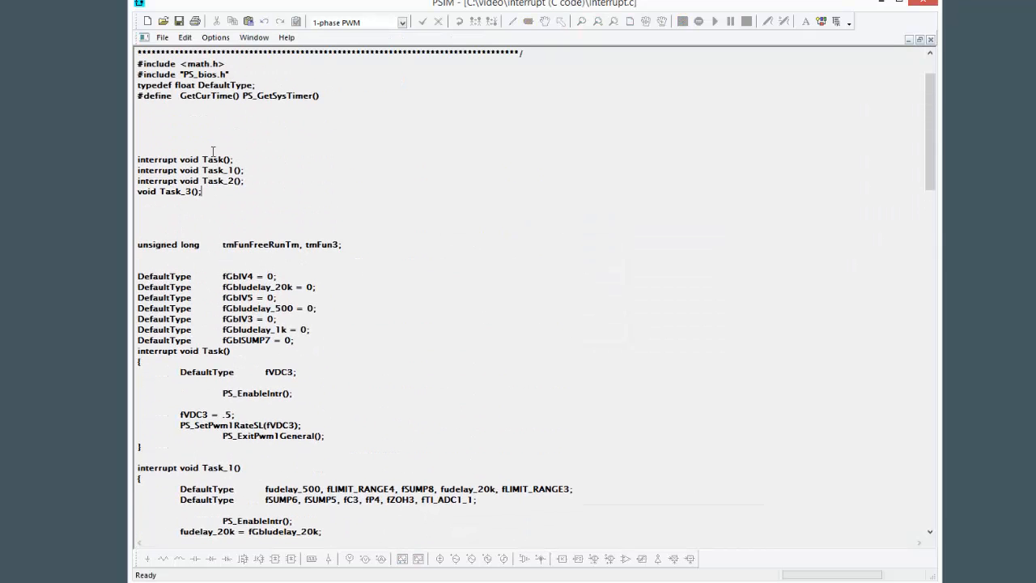
Highlight the Task_3 declaration and read down to main's 300000-tick software-timer call
double_click(148, 159)
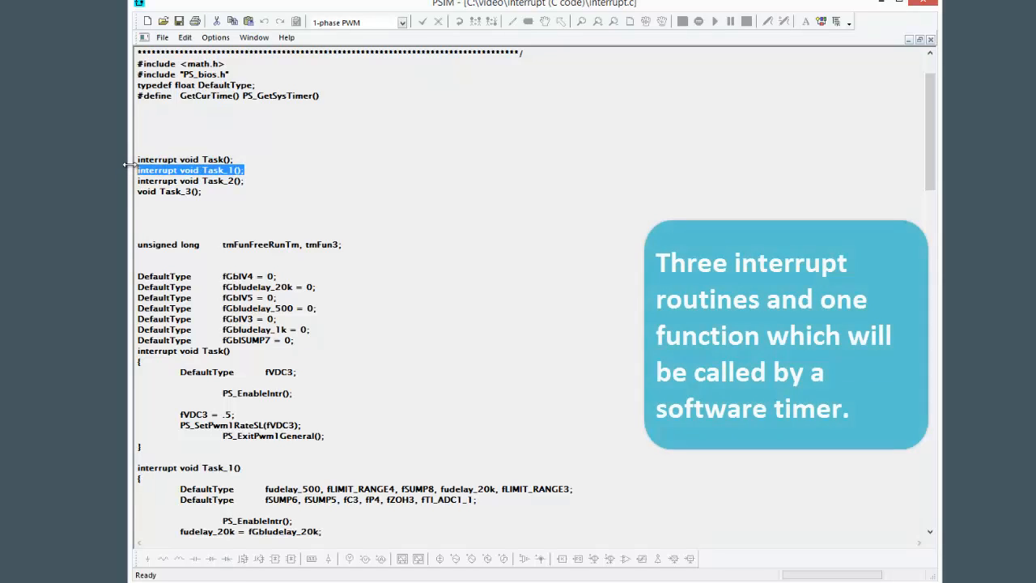
left_click(191, 180)
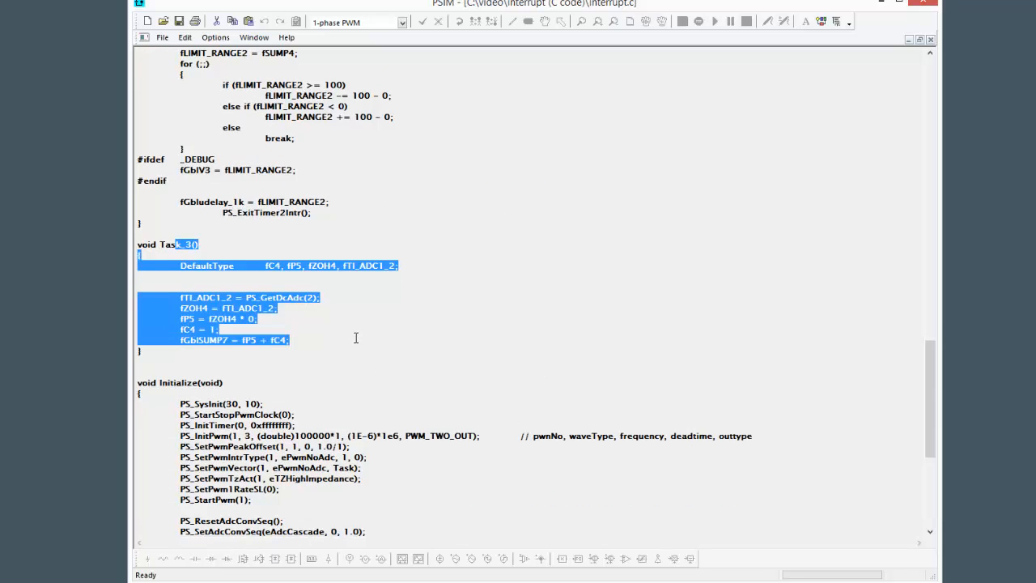
scroll("down", 3)
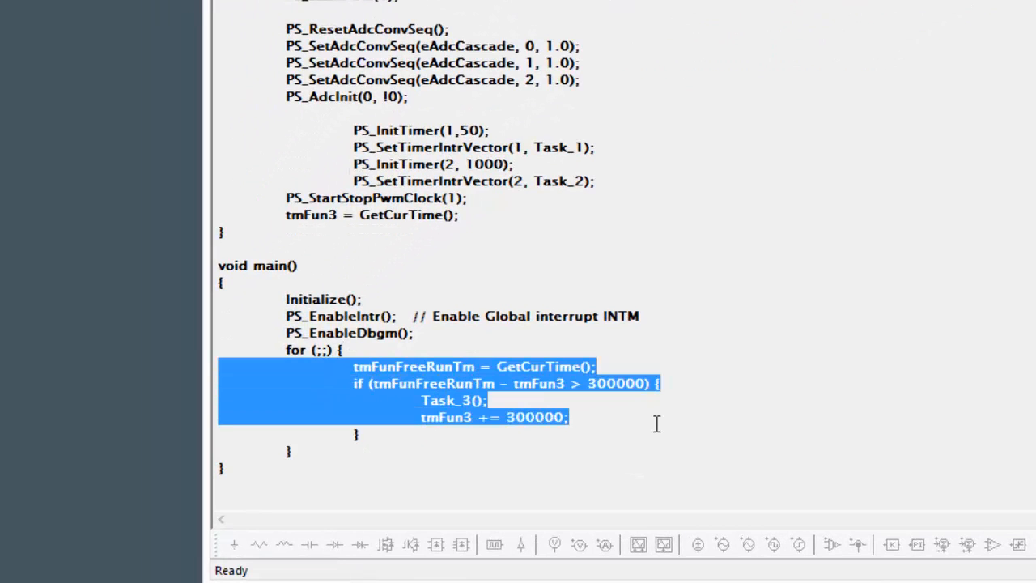
mouse_move(511, 358)
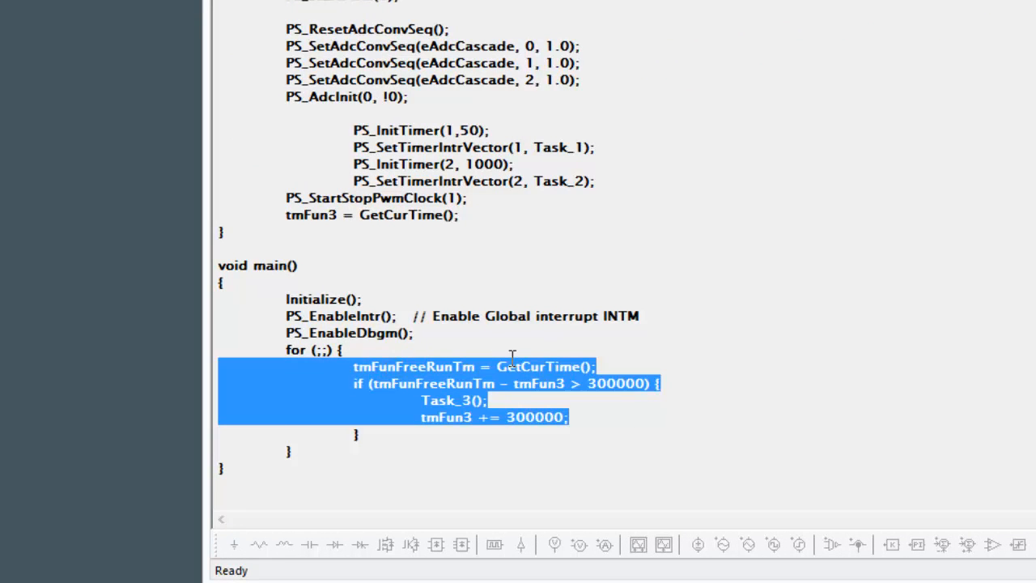
Grey out the 500 Hz branch and check that interrupt.c has only three routines
double_click(445, 400)
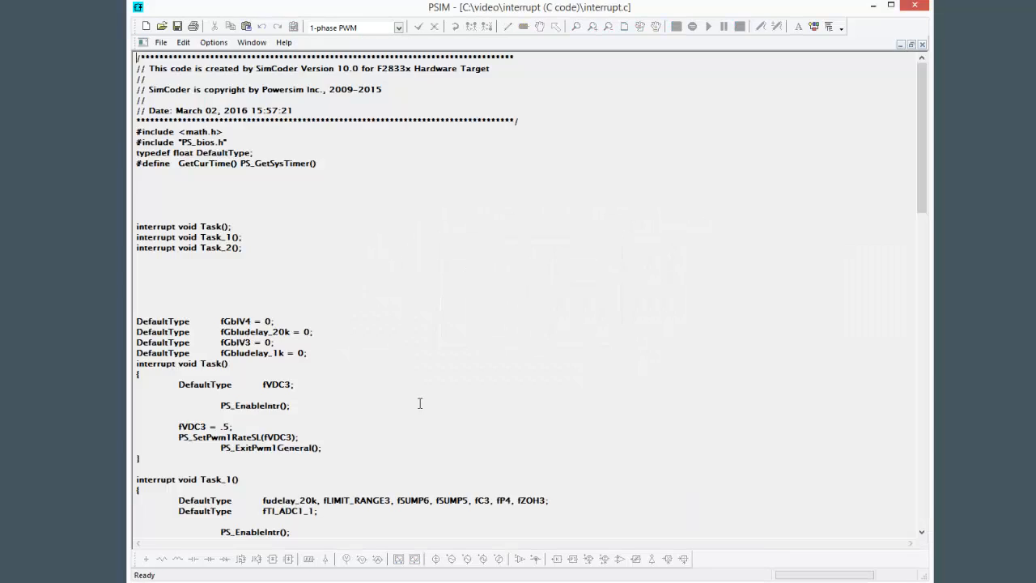
scroll("down", 3)
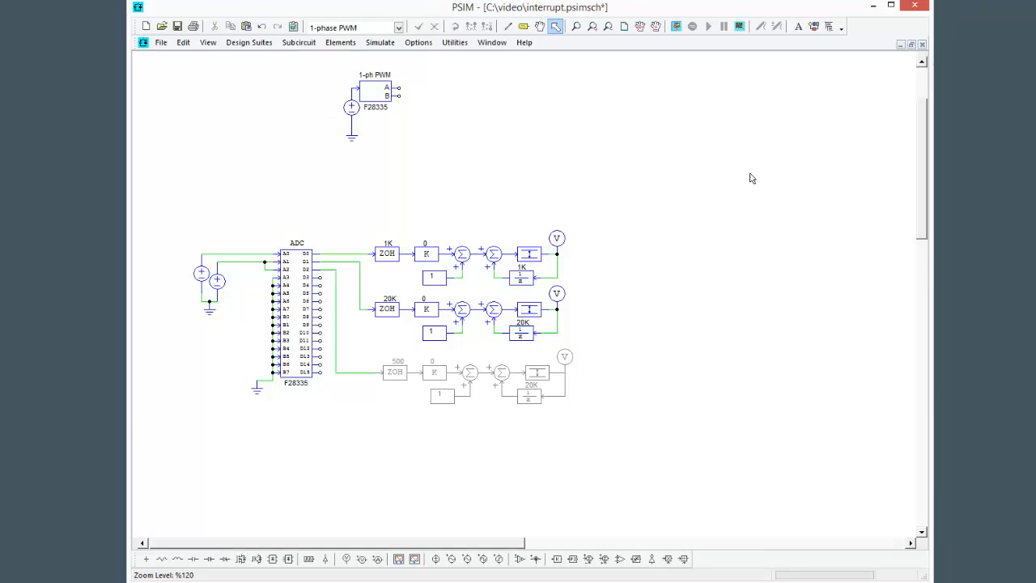
Reselect the 500 Hz branch, regenerate code, and highlight main()'s Task_3 call
left_click_drag(364, 348, 579, 413)
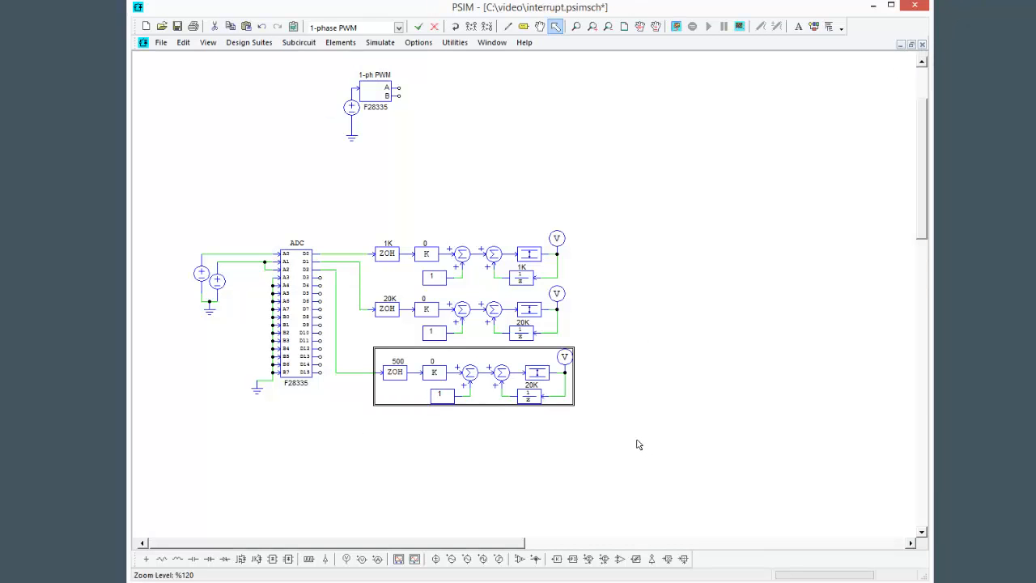
left_click(380, 42)
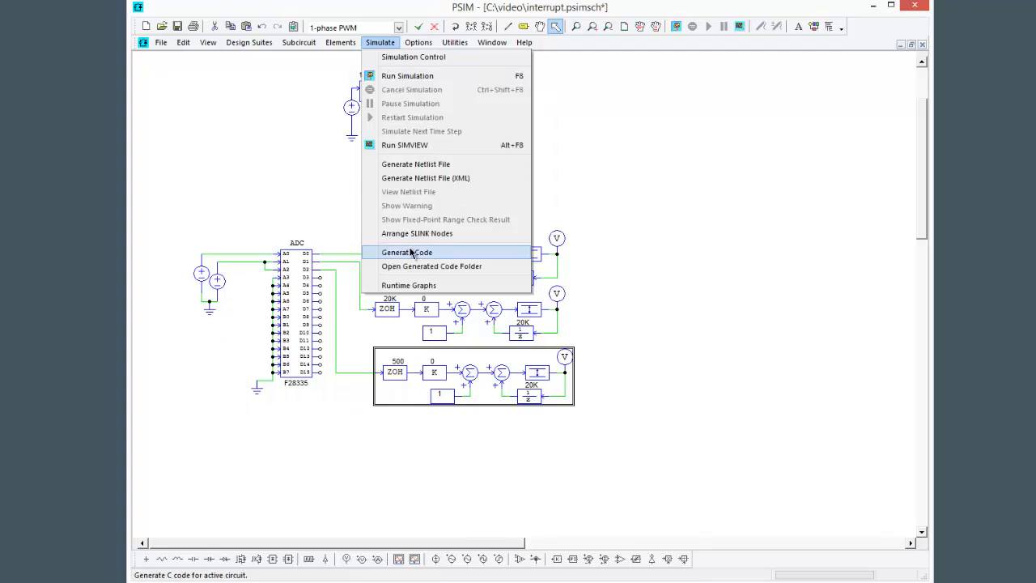
left_click(406, 251)
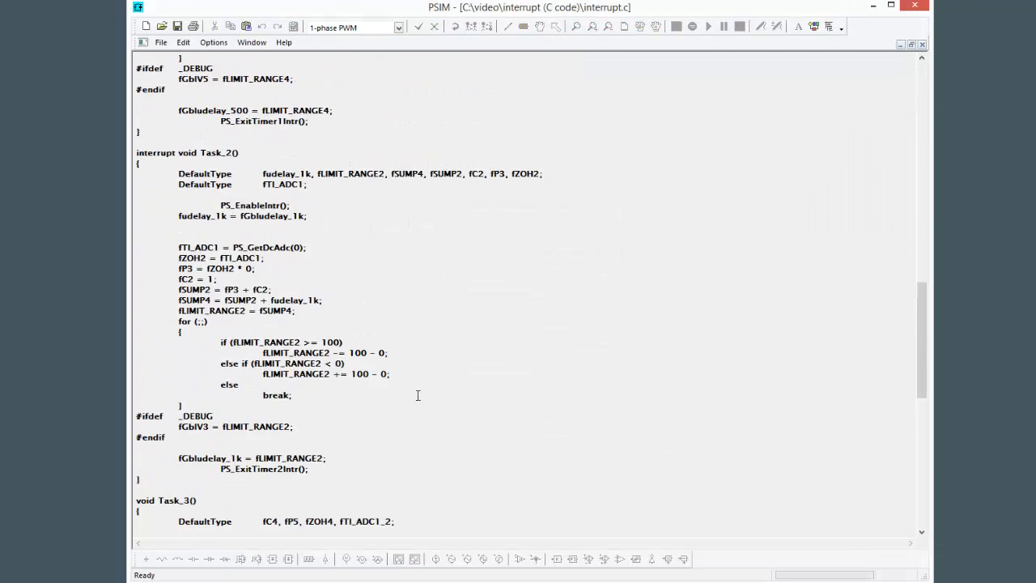
scroll("down", 3)
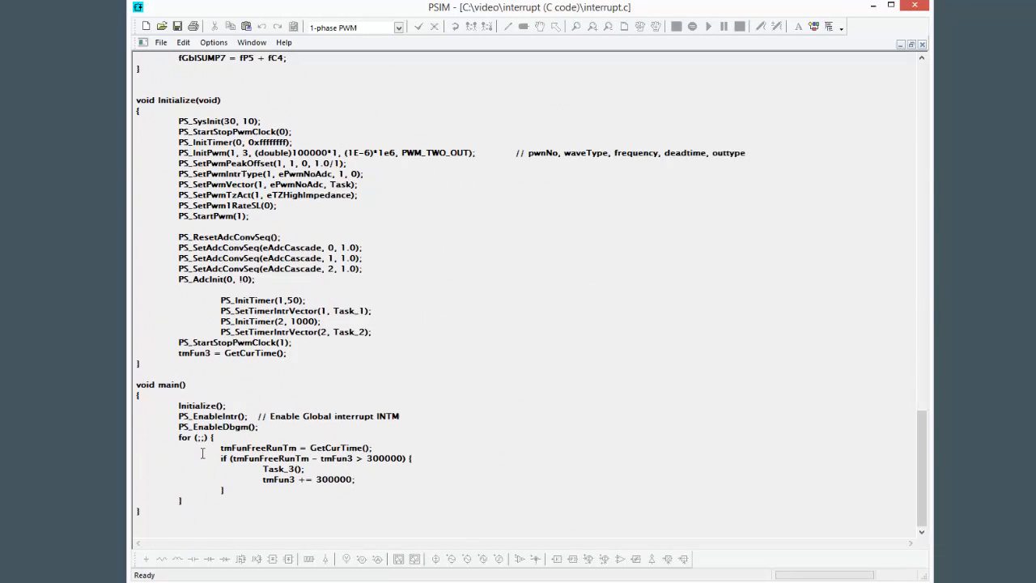
left_click_drag(221, 447, 354, 480)
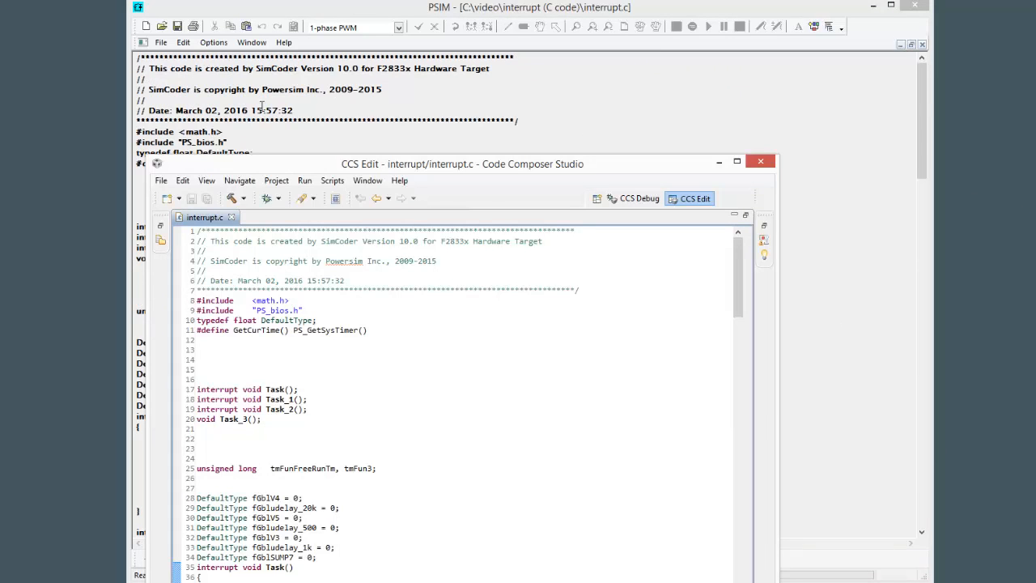
Scroll interrupt.c in Code Composer Studio down to Initialize() and main()
scroll("down", 3)
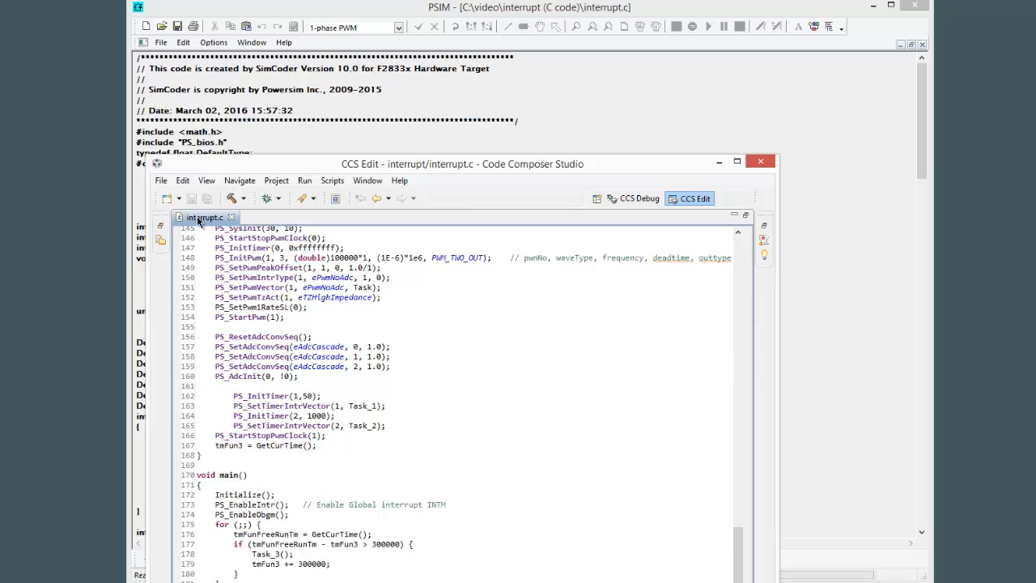
Restore the project and console panes, then build and debug, halting in Task_3
left_click(267, 198)
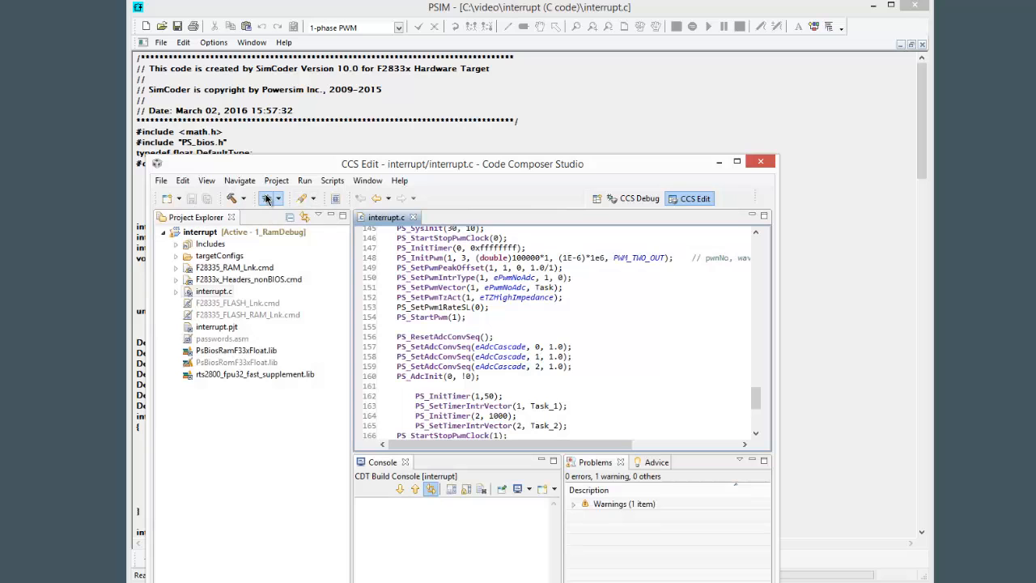
left_click(267, 198)
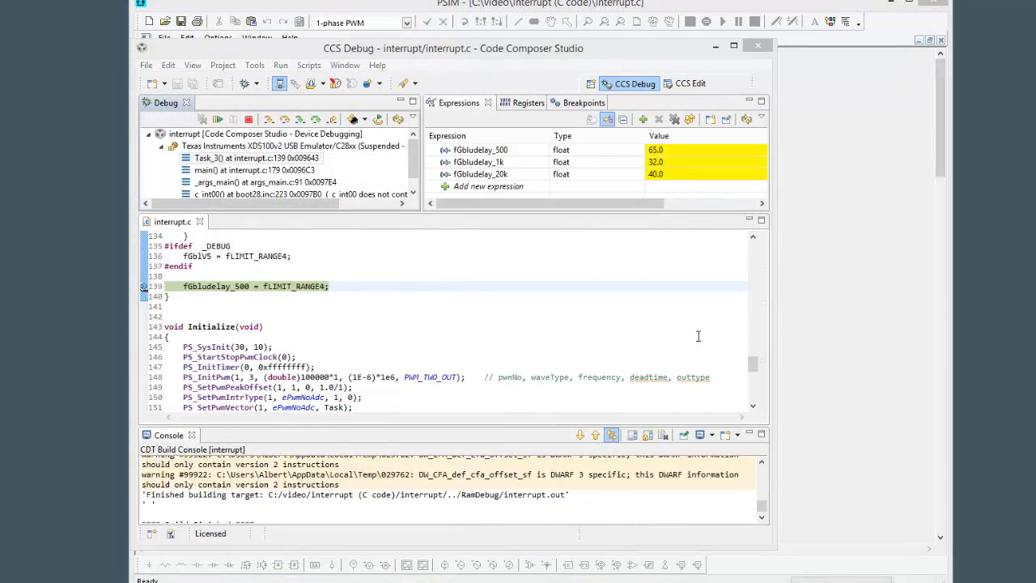
Inspect Task_3 and the watched fGbludelay_500, _1k and _20k values (66, 34, 80)
left_click(733, 46)
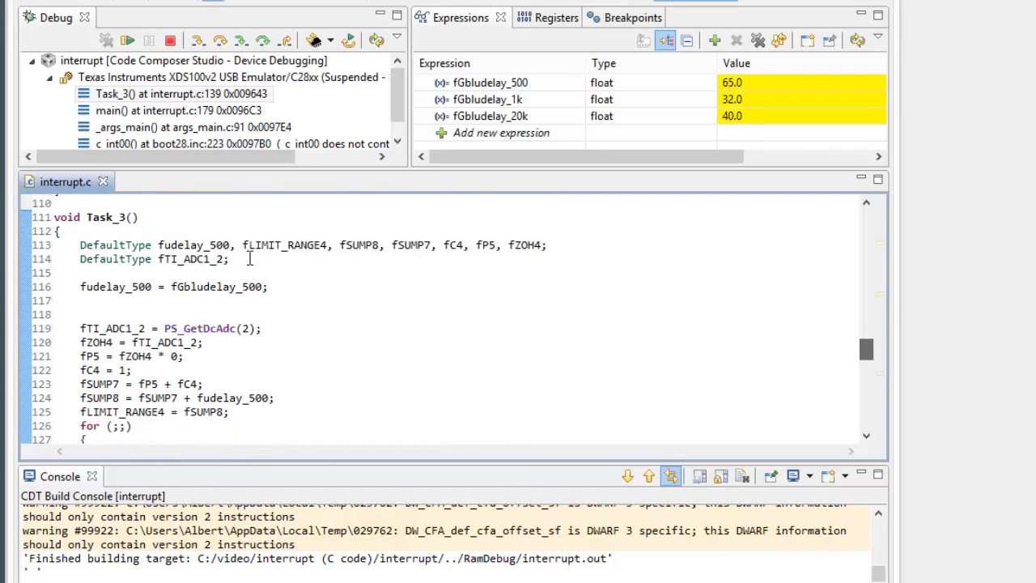
double_click(109, 217)
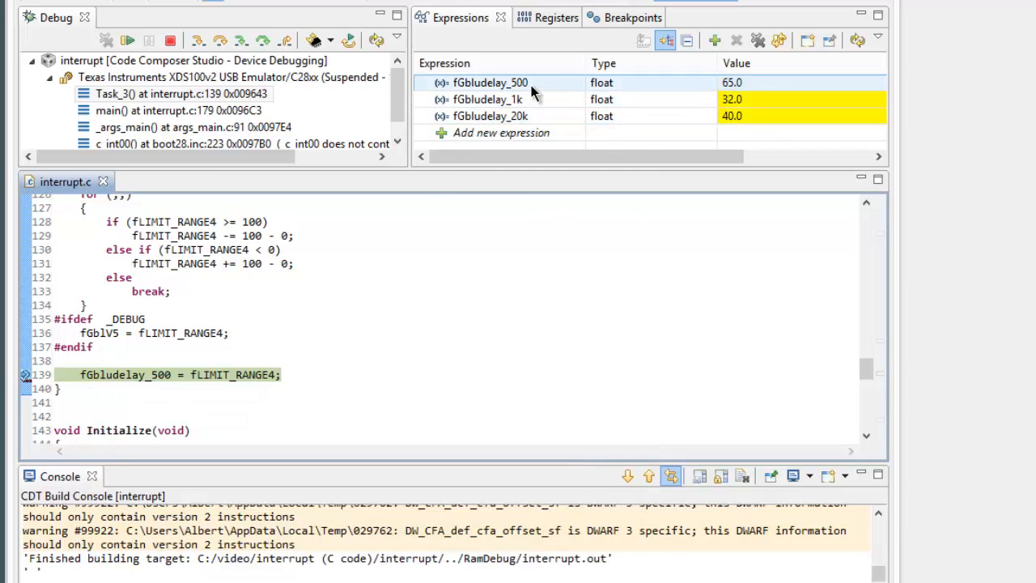
left_click(490, 116)
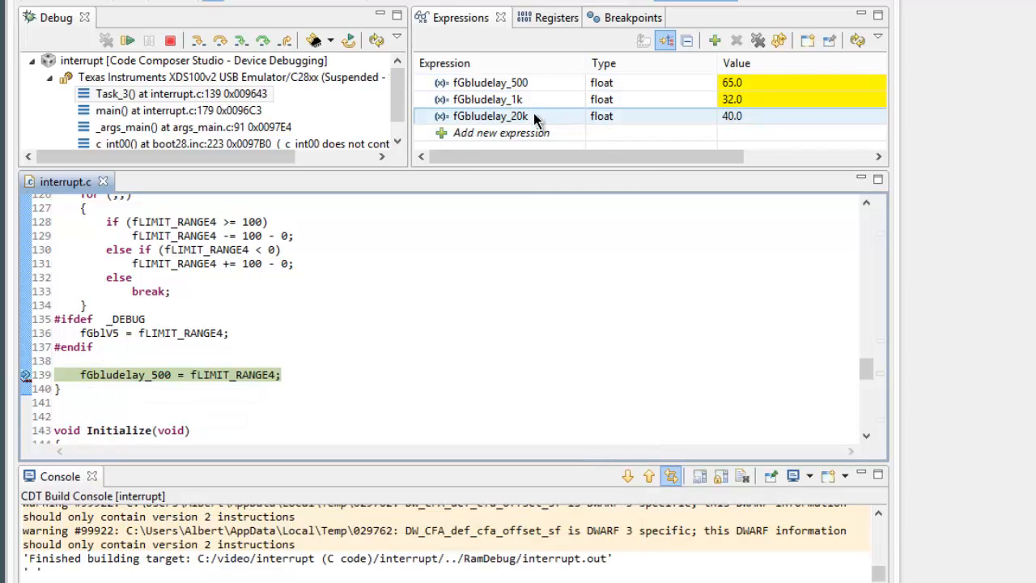
left_click(491, 81)
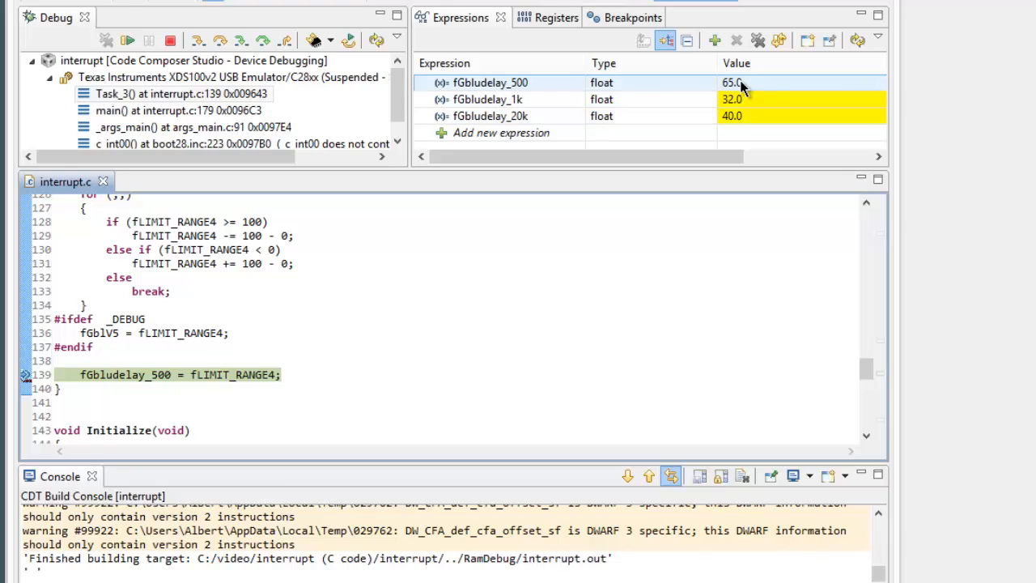
left_click(489, 99)
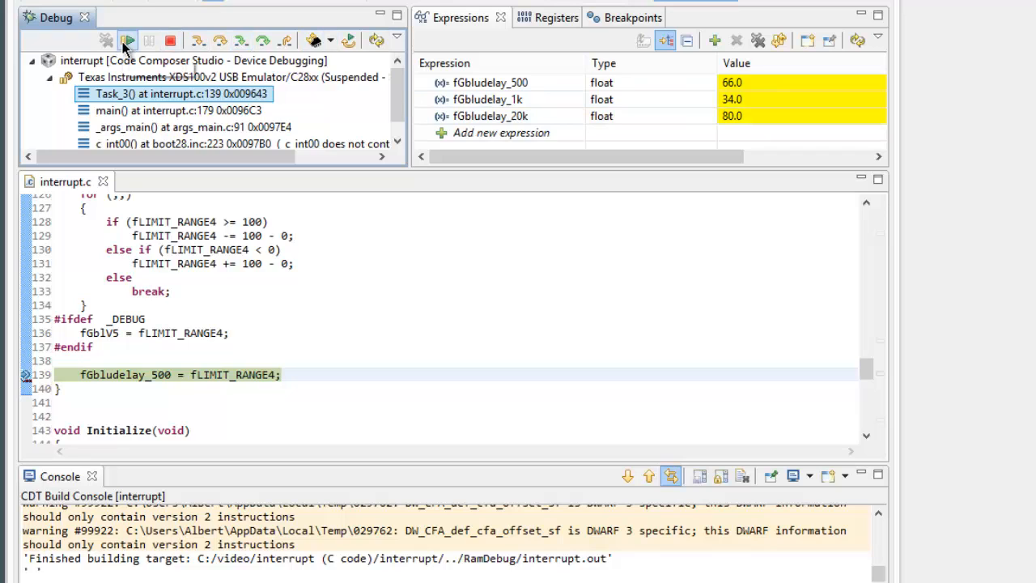
Resume to the breakpoint five times, watching delays reach 81, 64 and 80
left_click(128, 41)
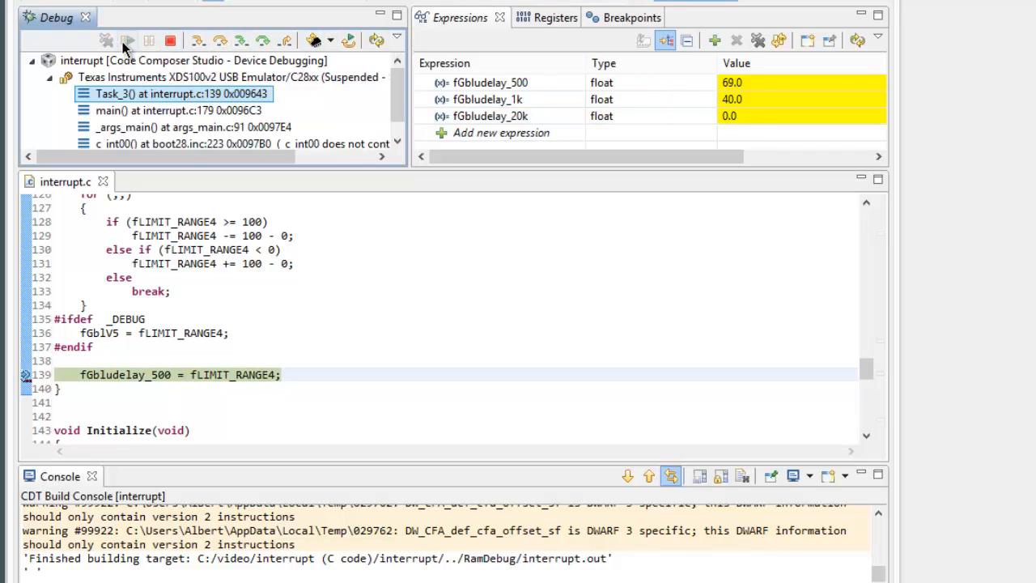
left_click(128, 40)
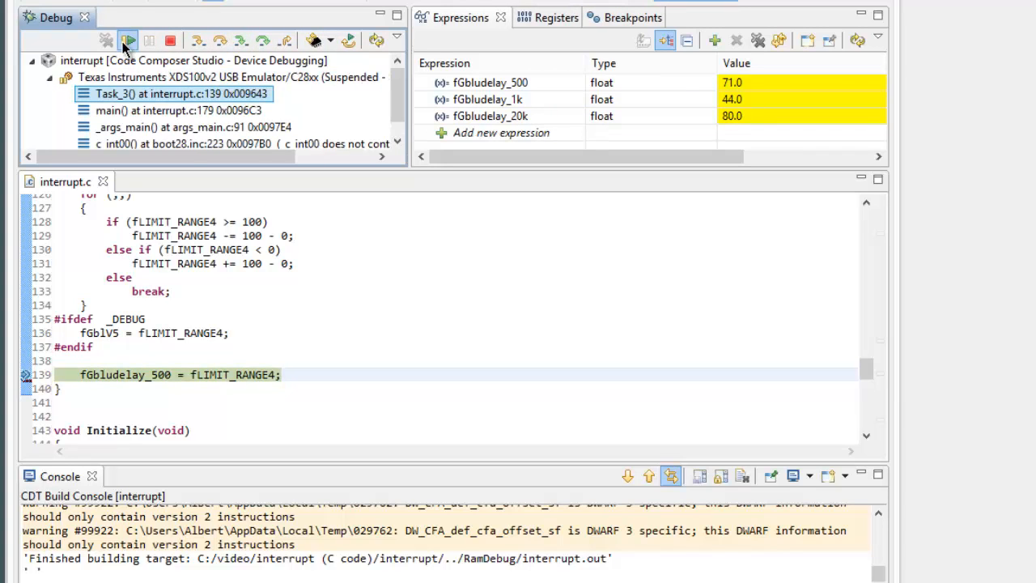
left_click(128, 40)
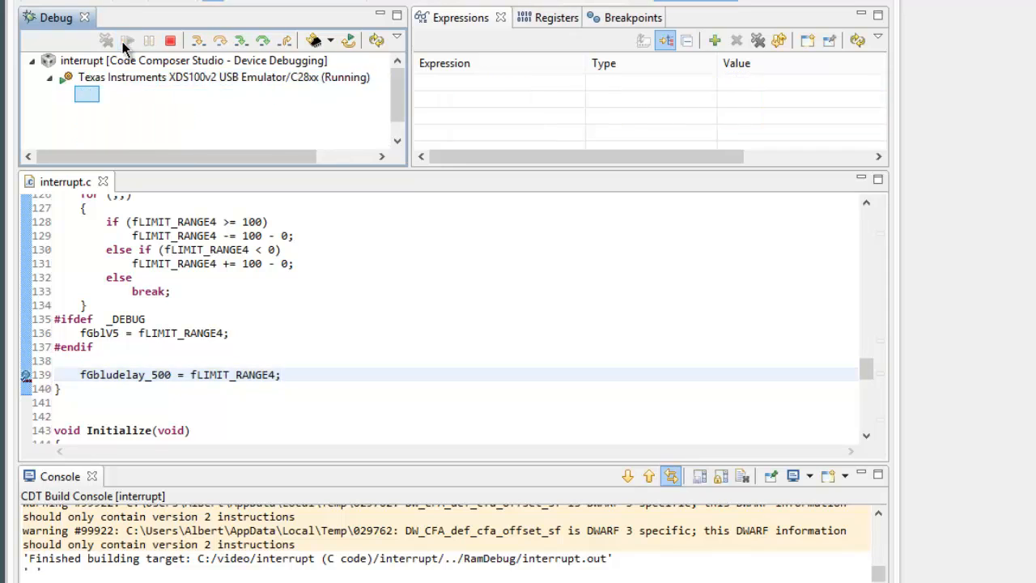
left_click(127, 40)
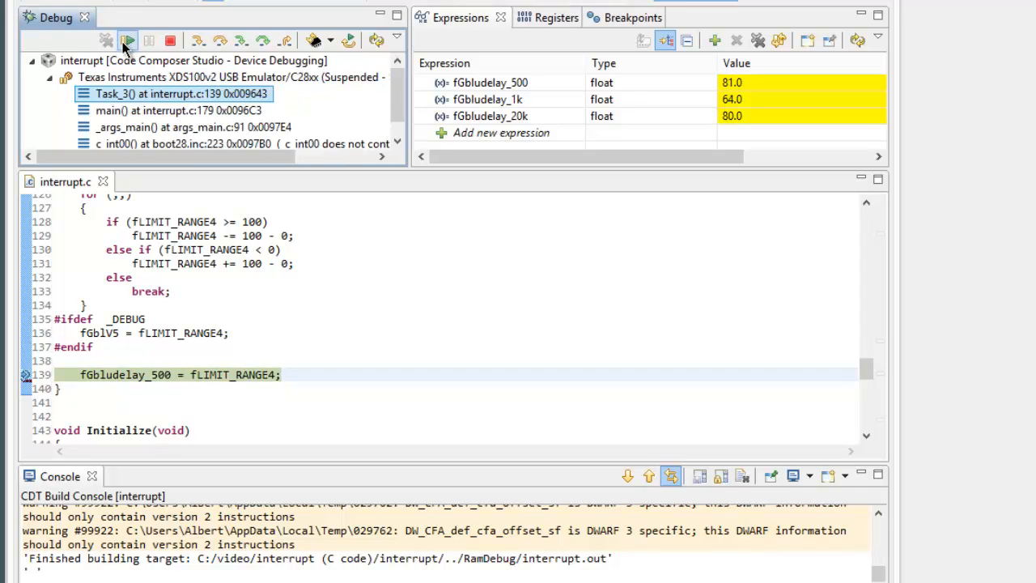
left_click(128, 40)
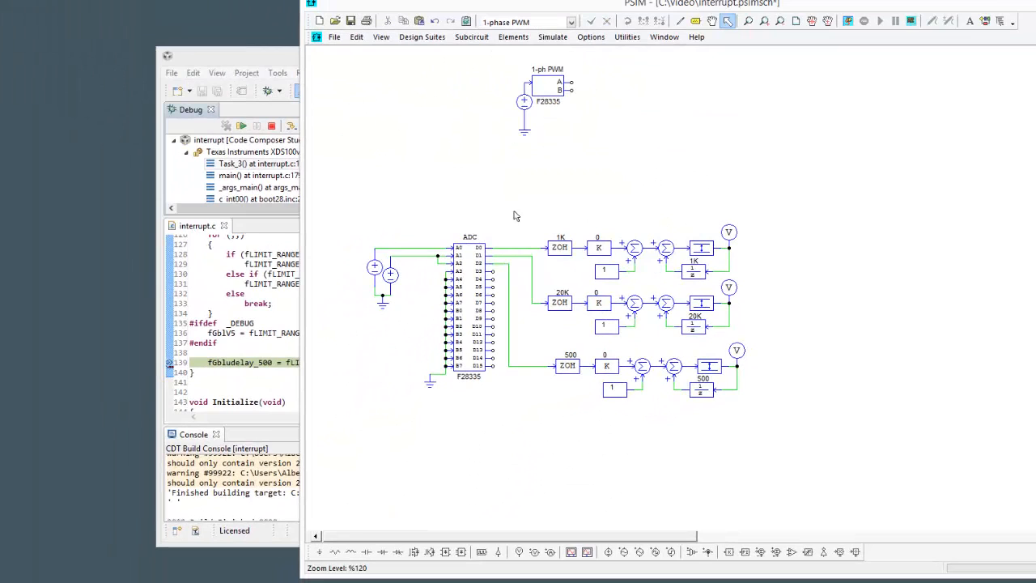
mouse_move(770, 349)
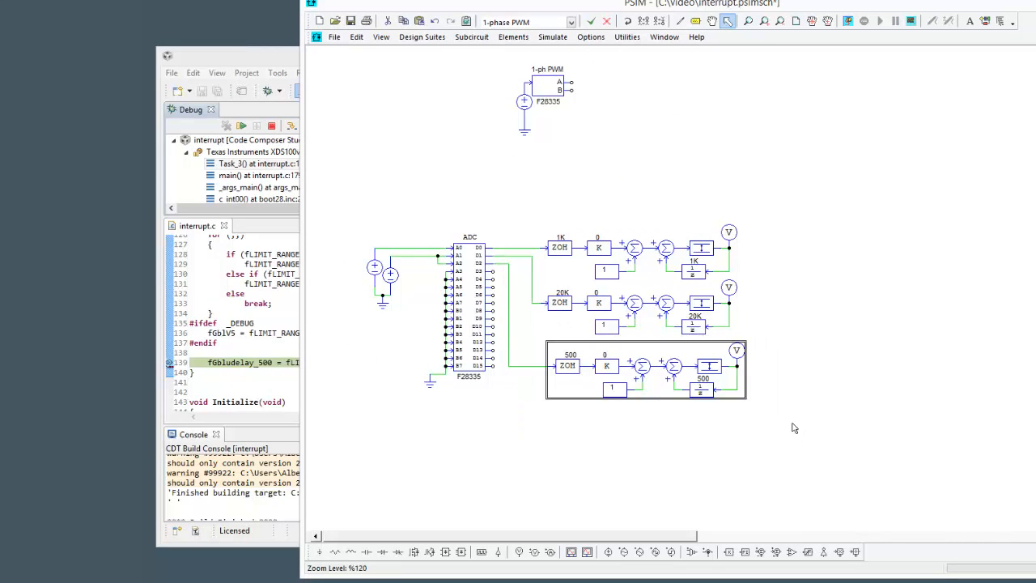
mouse_move(724, 429)
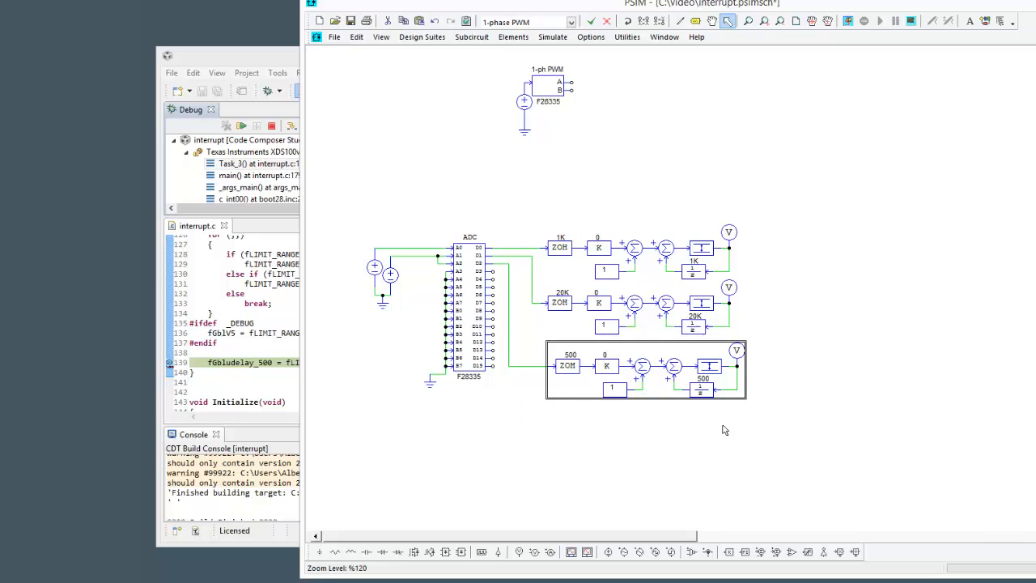
mouse_move(596, 432)
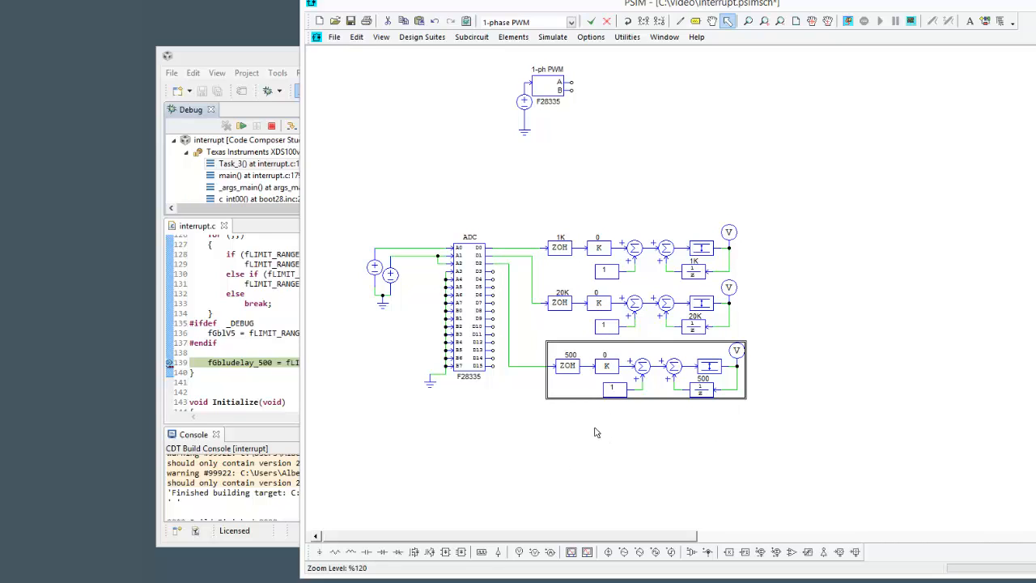
mouse_move(317, 359)
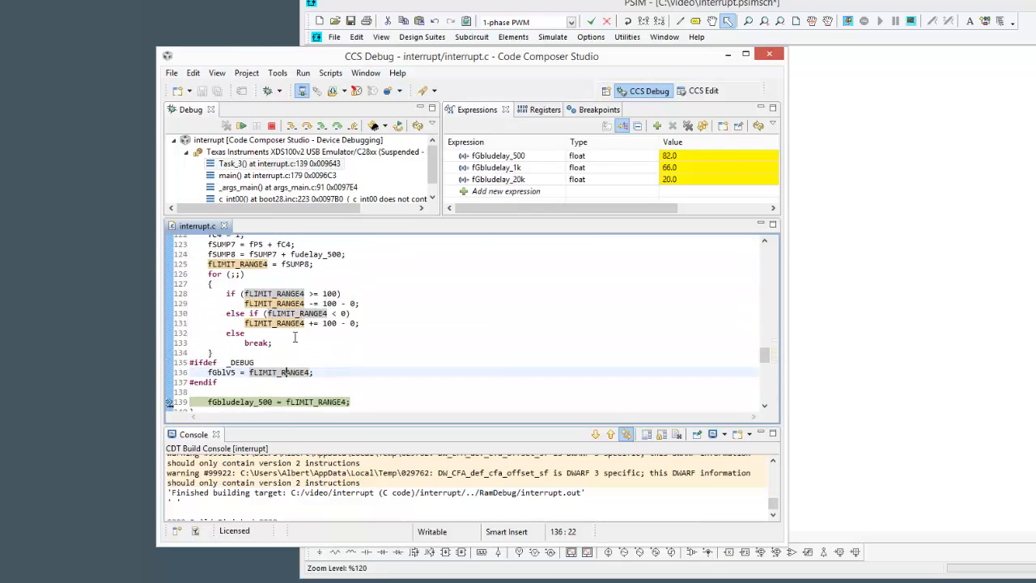
Scroll interrupt.c down to the main() loop code
scroll("down", 3)
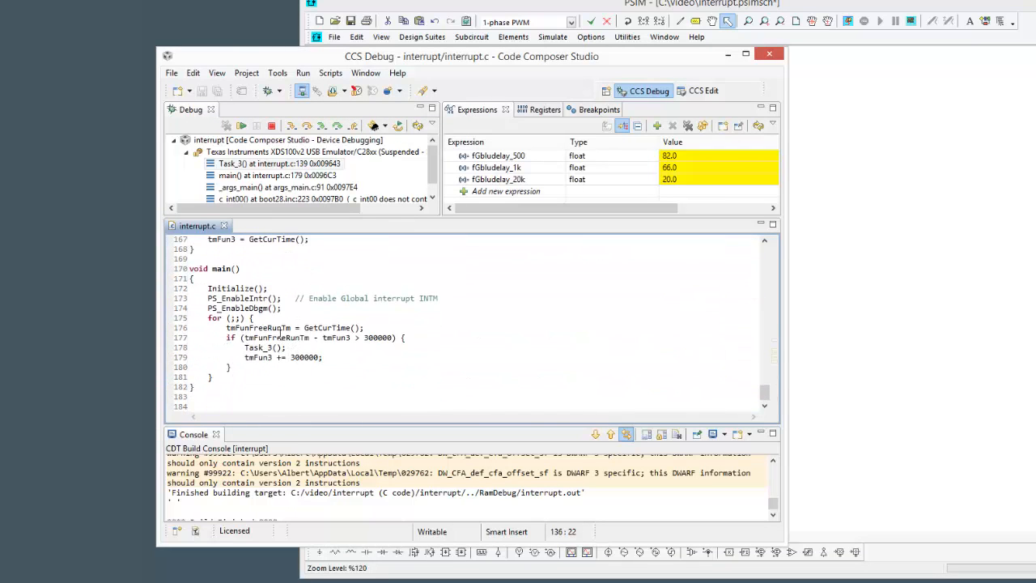